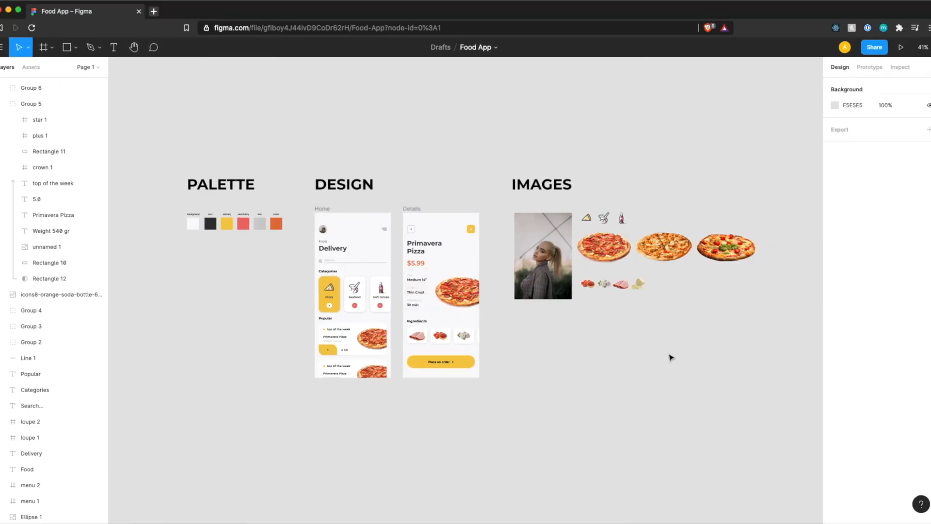
mouse_move(608, 380)
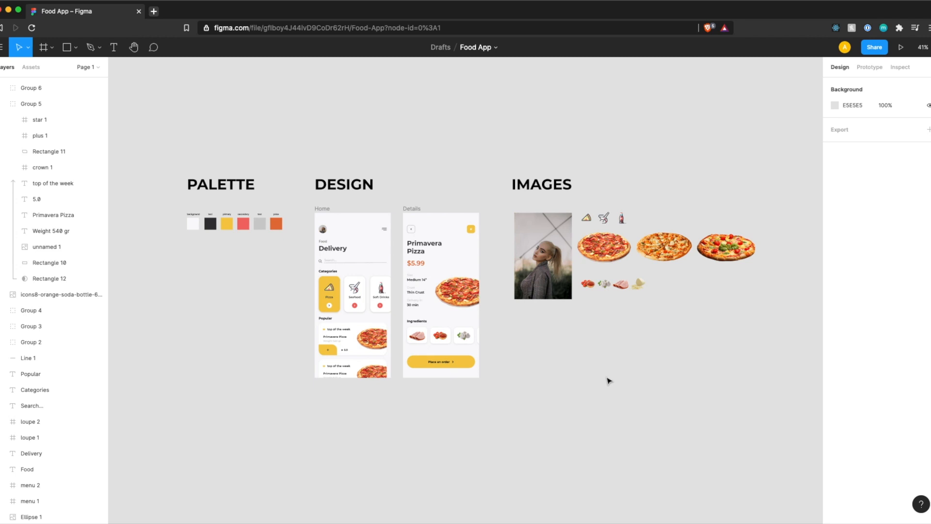
mouse_move(296, 421)
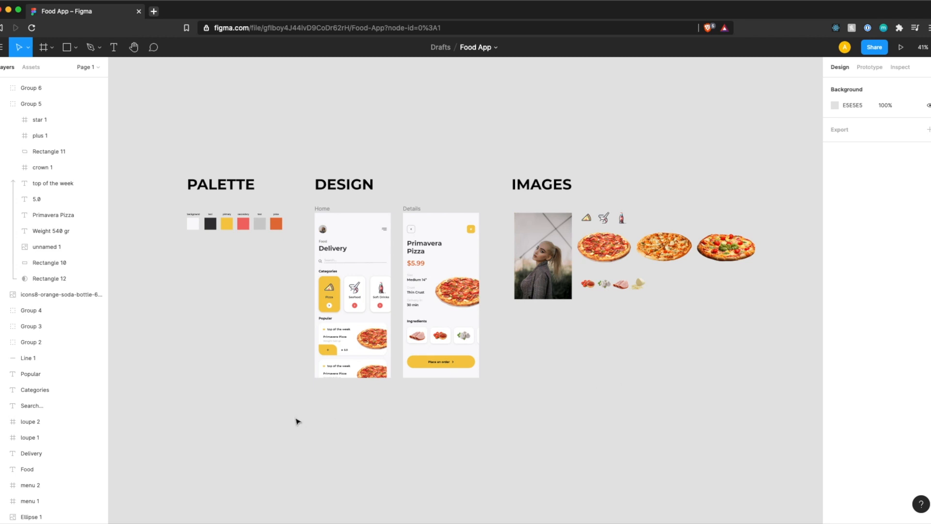
mouse_move(283, 363)
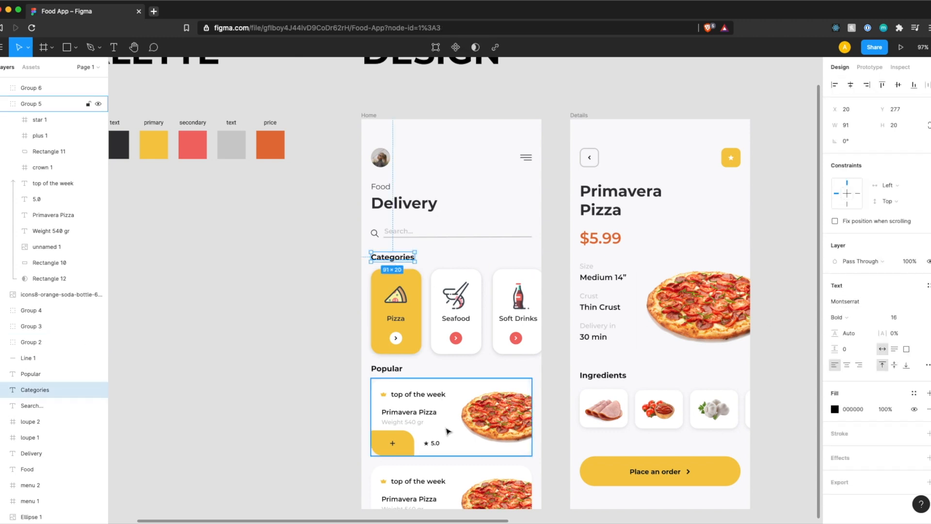
mouse_move(414, 393)
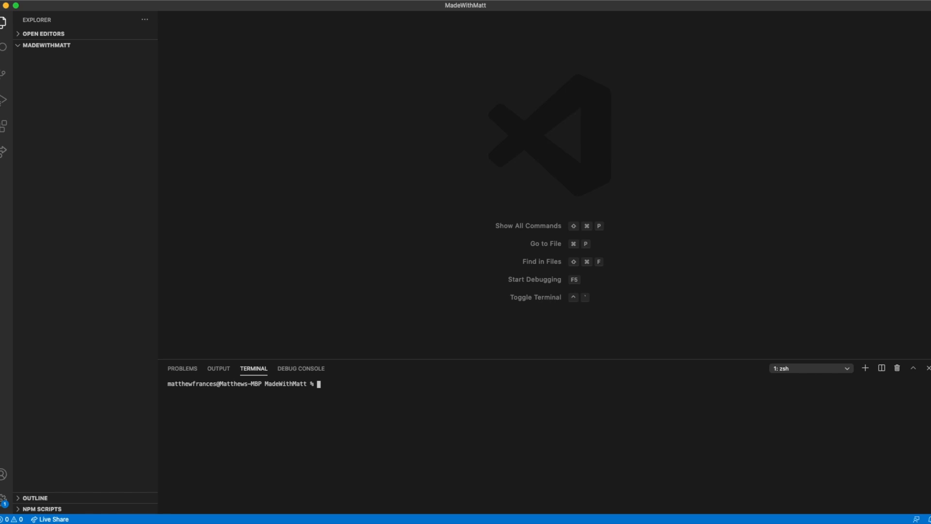
mouse_move(257, 374)
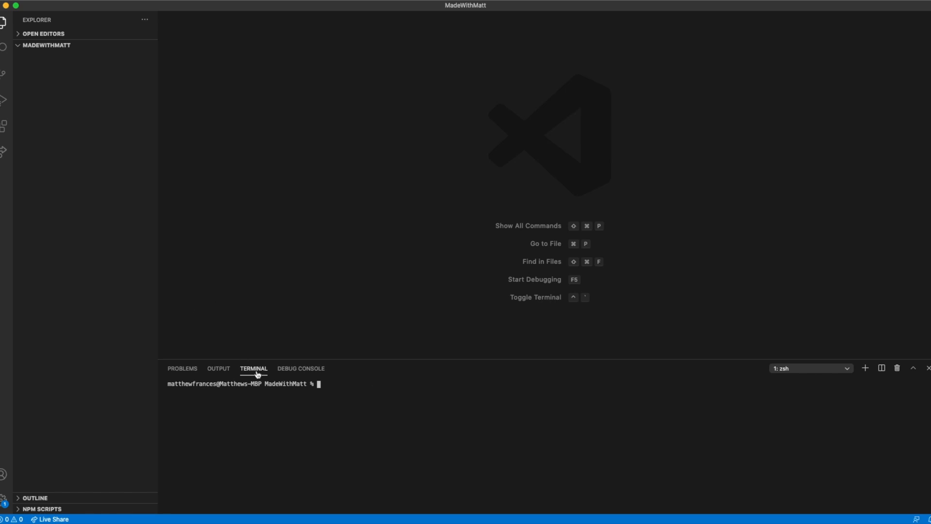
Run npx react-native init in the terminal to generate the foodappui project.
type("npx")
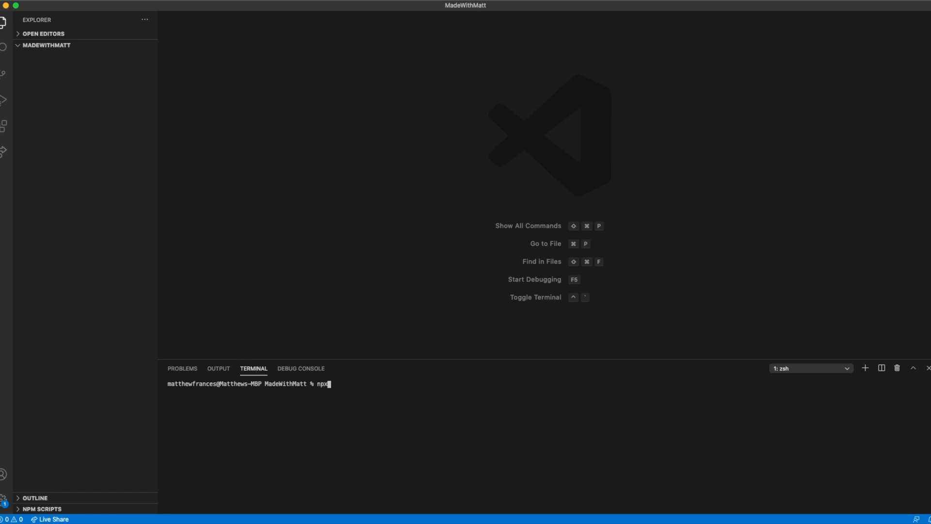
type("react-native init foodap")
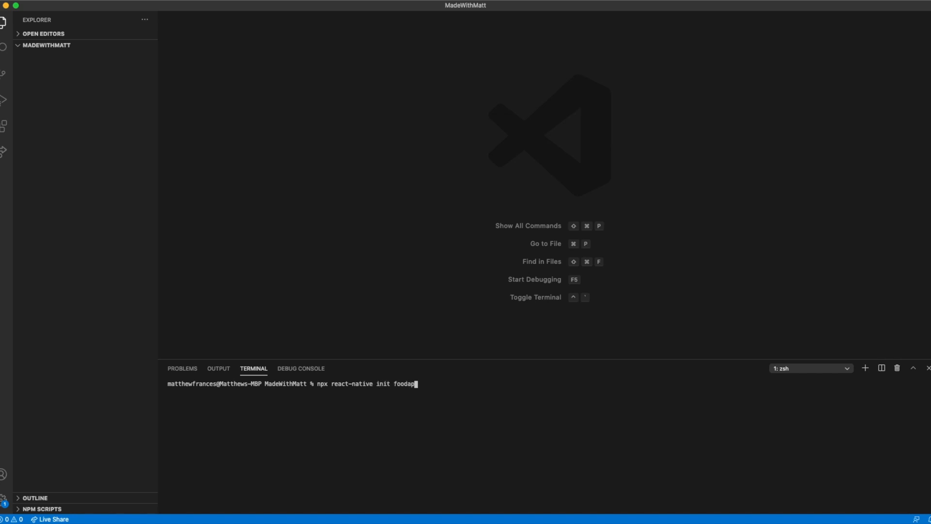
key("Enter")
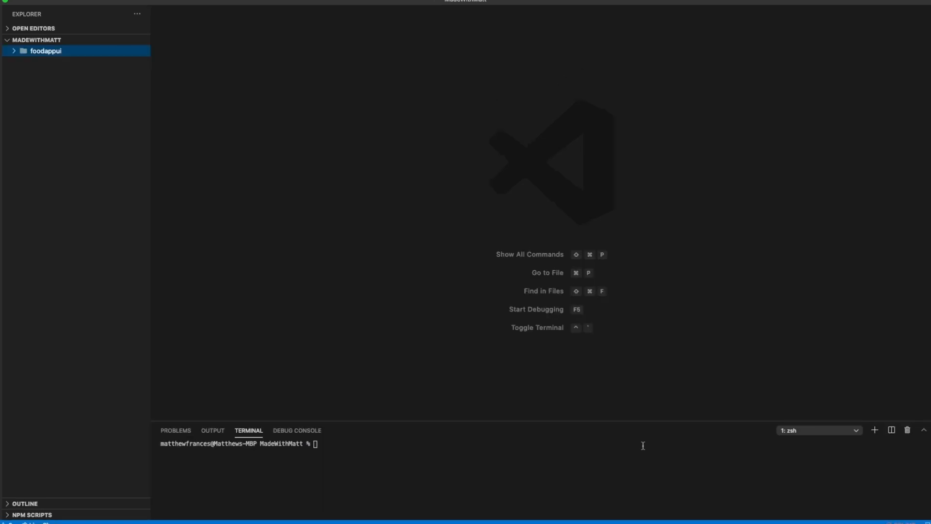
mouse_move(167, 128)
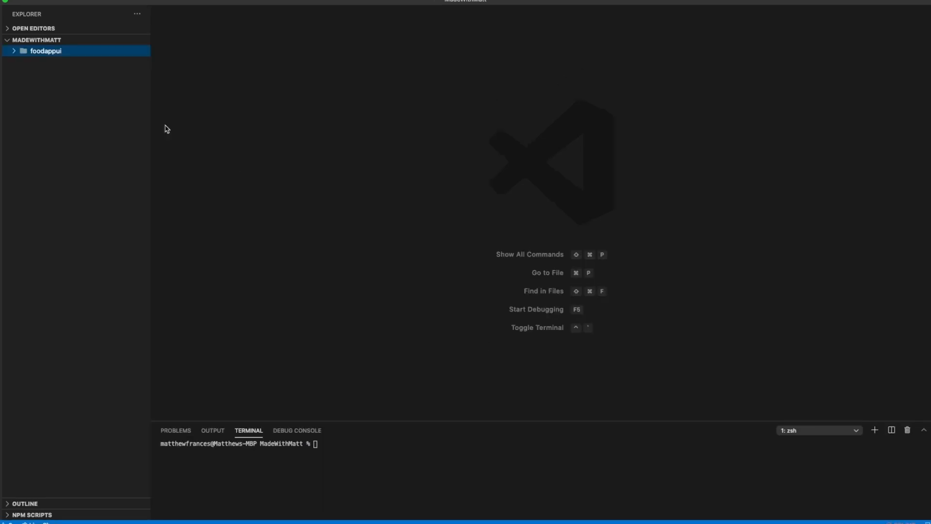
mouse_move(45, 54)
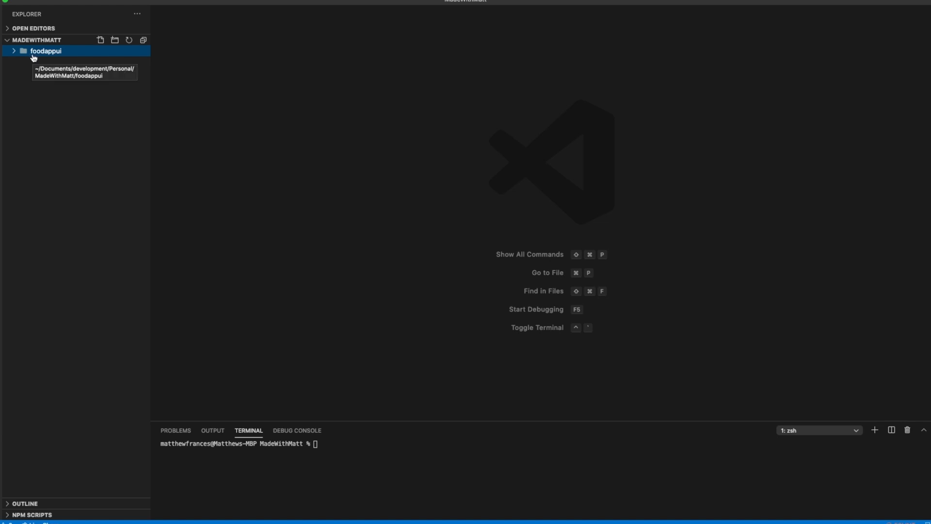
Open foodappui's App.js, then cd into foodappui and run npm run ios.
left_click(46, 50)
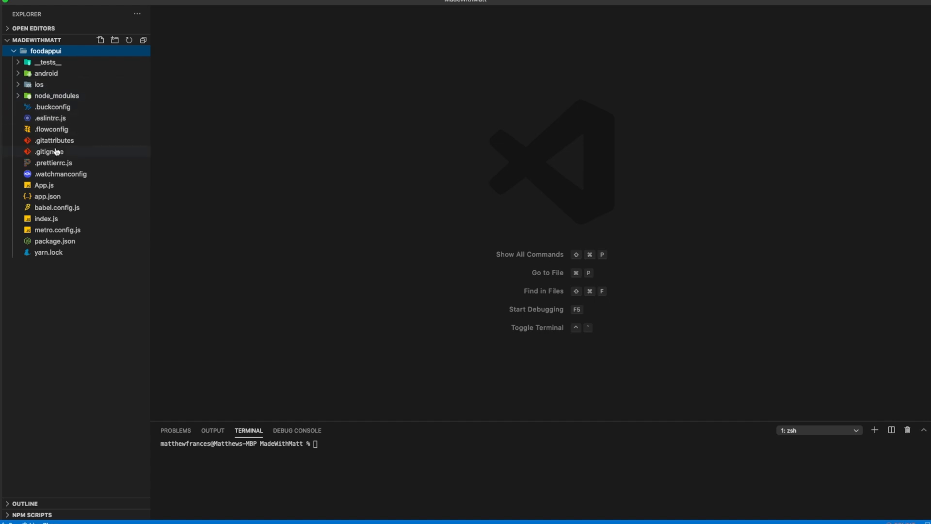
double_click(43, 185)
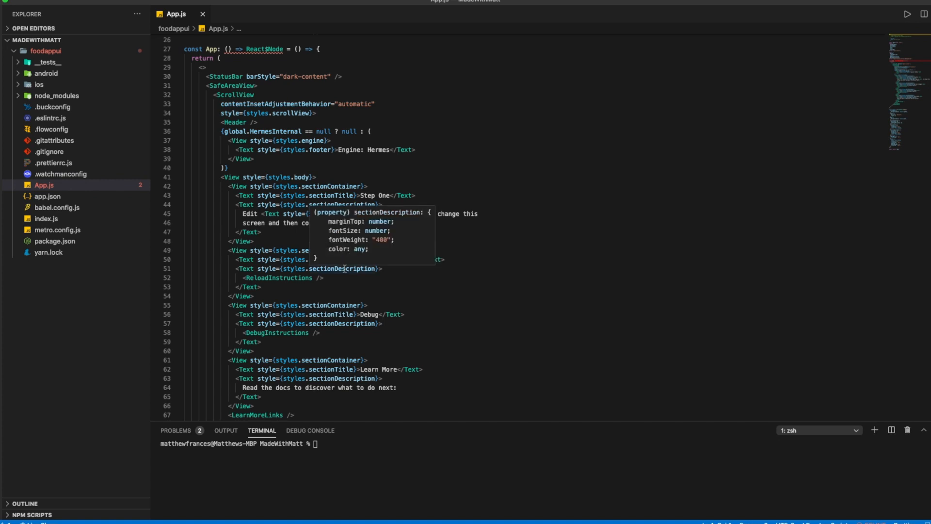
type("ls")
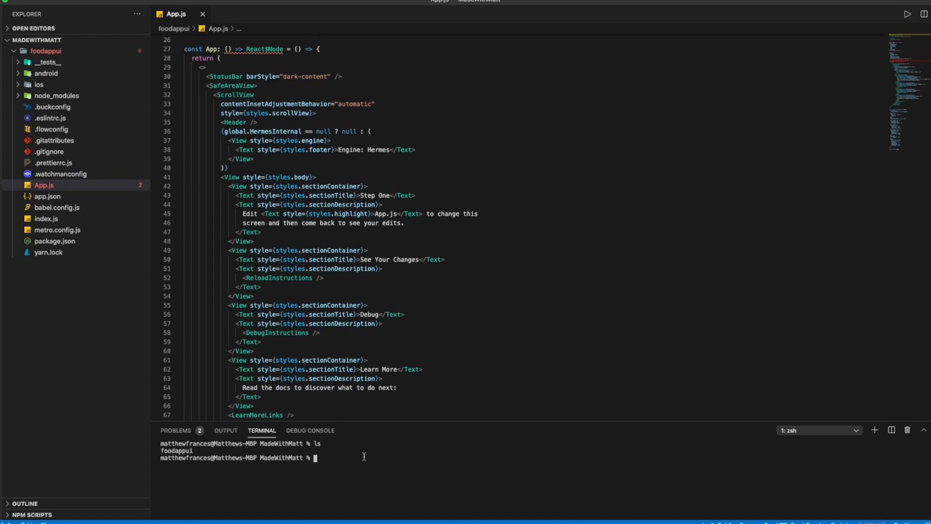
type("cd foodappui/")
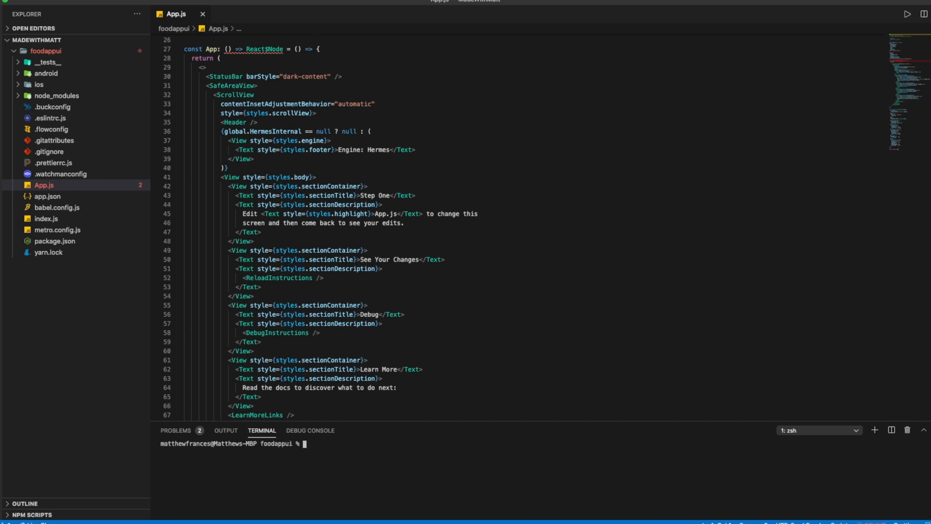
type("npm run")
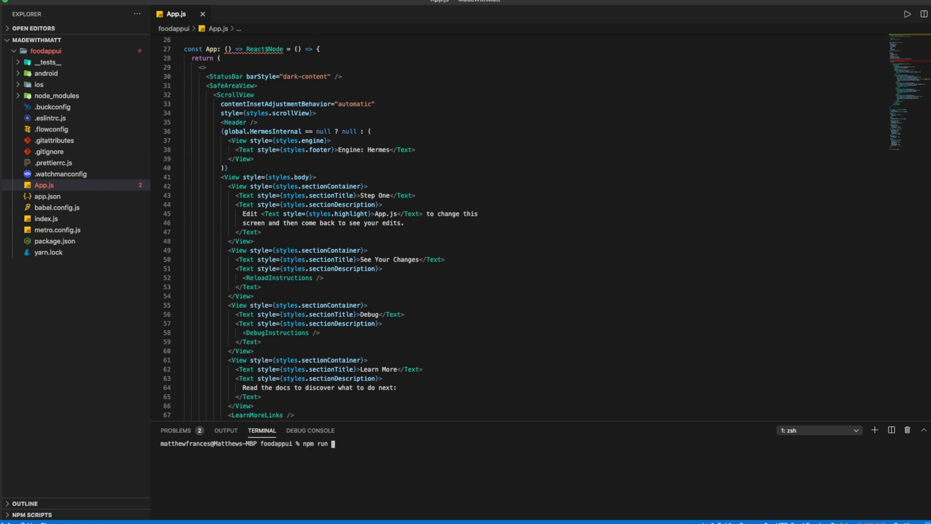
type("ios")
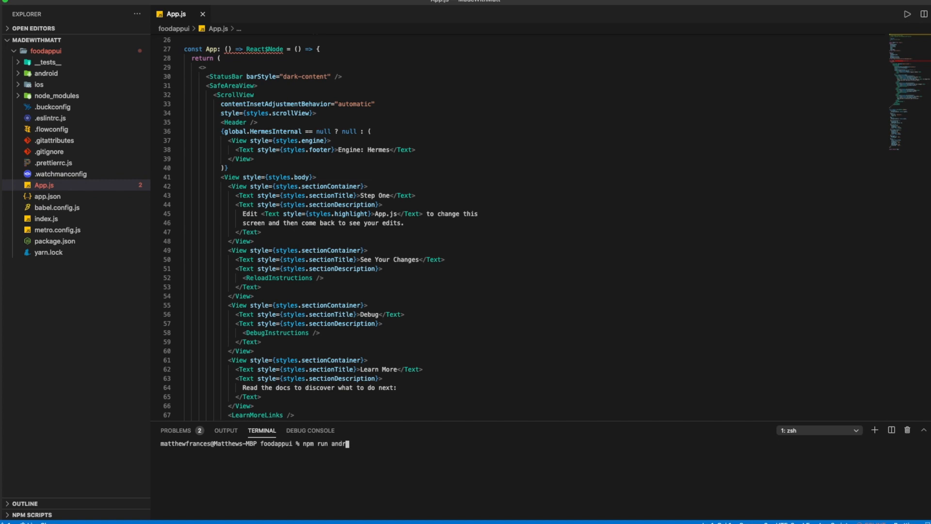
key("Backspace")
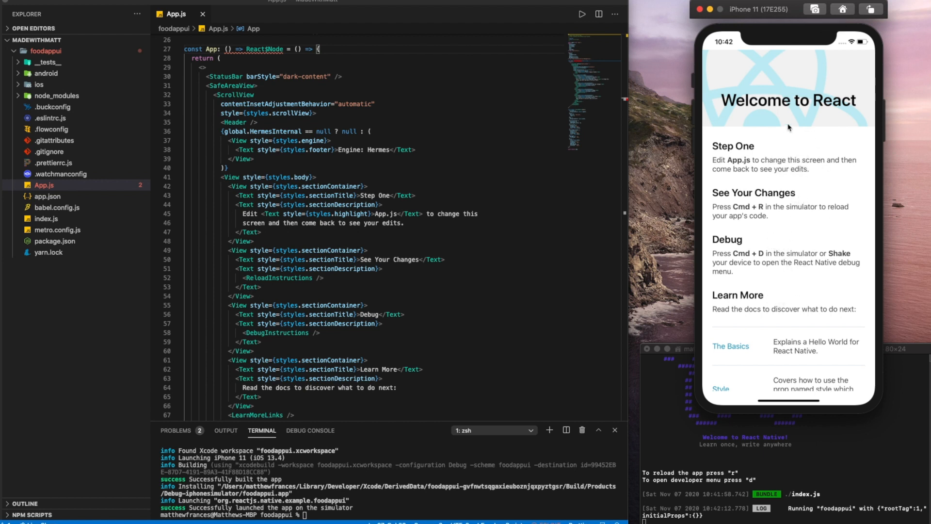
Review the Metro bundler output while the app launches on the iPhone 11 simulator.
scroll("down", 3)
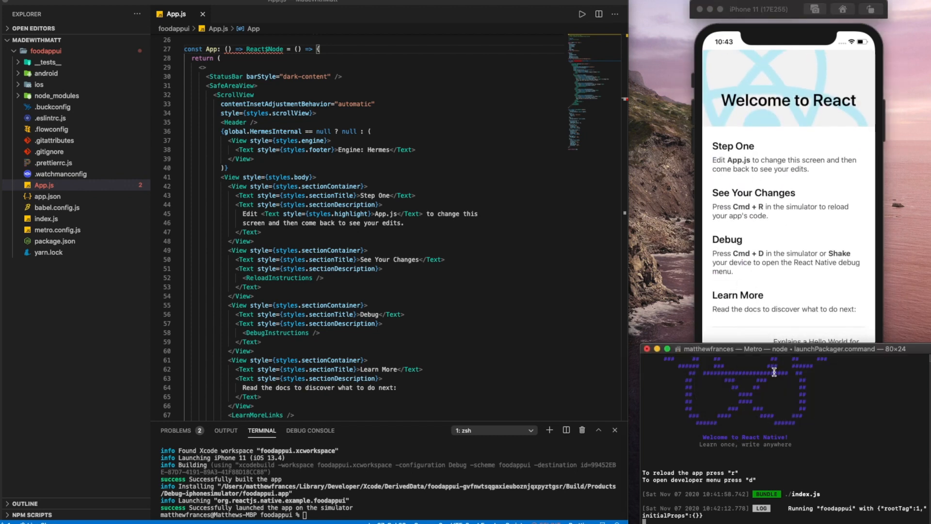
mouse_move(754, 355)
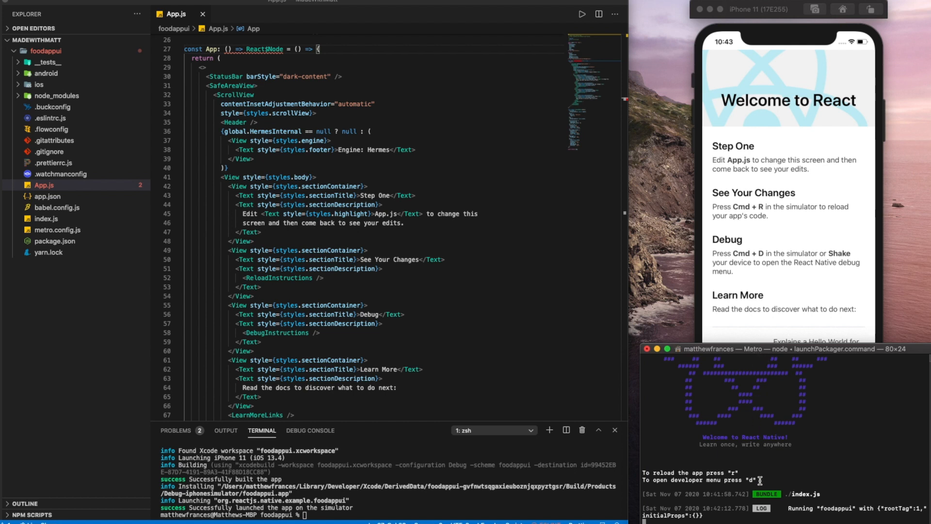
mouse_move(682, 515)
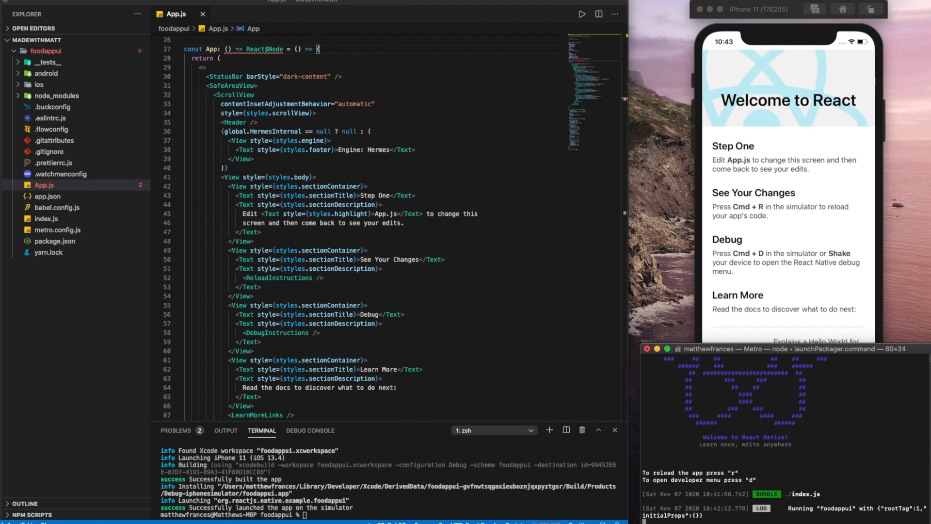
mouse_move(705, 478)
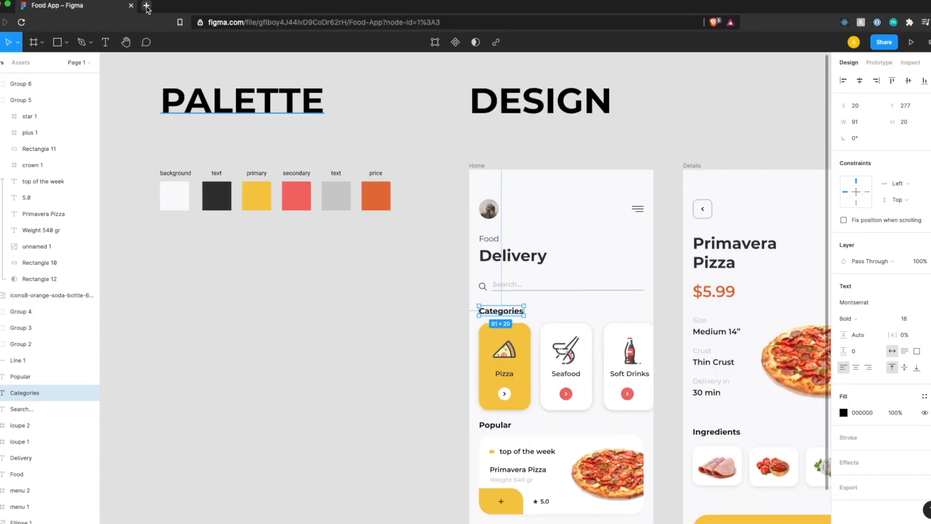
Search Google Fonts for Montserrat in a new tab, open its family page, then return to Figma.
left_click(146, 5)
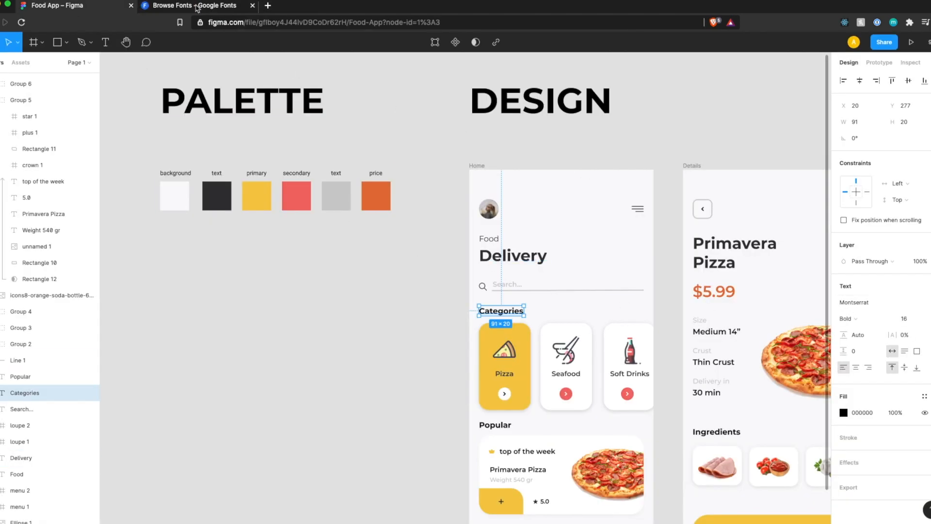
left_click(196, 5)
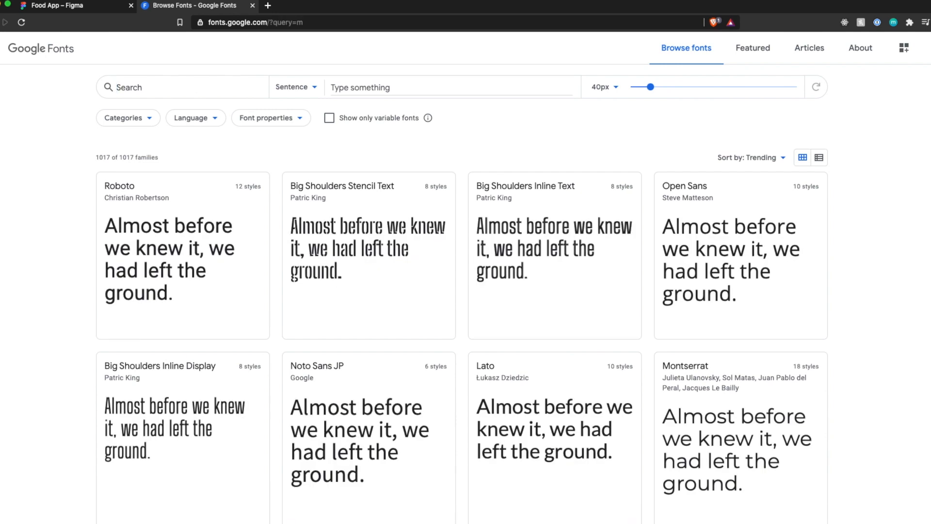
type("montserrat")
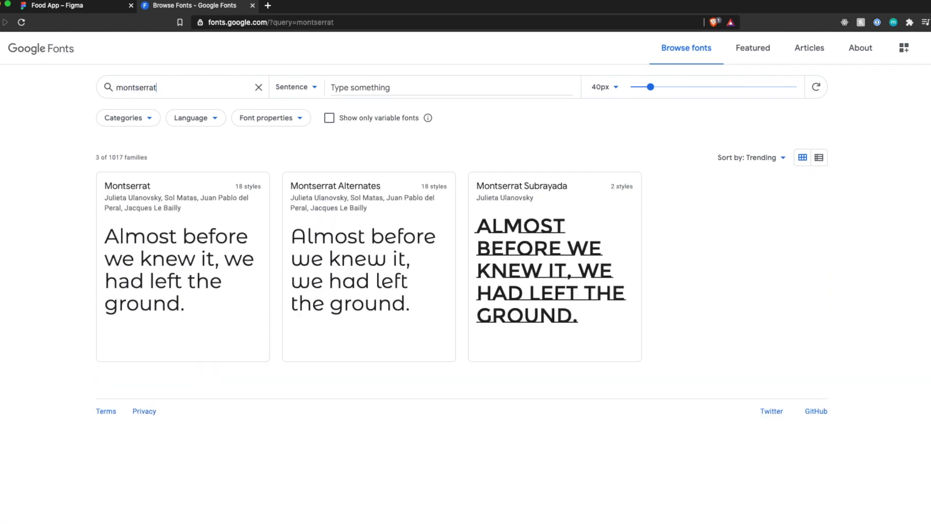
left_click(126, 186)
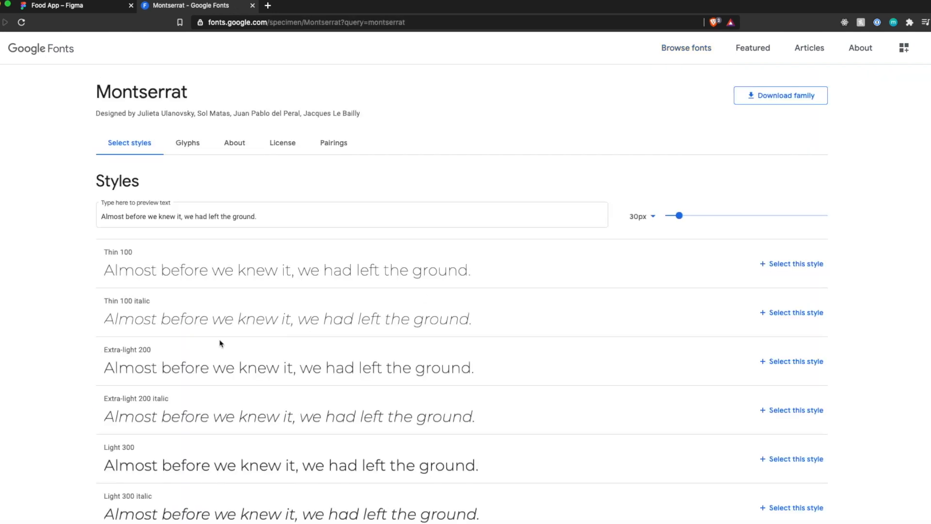
left_click(65, 5)
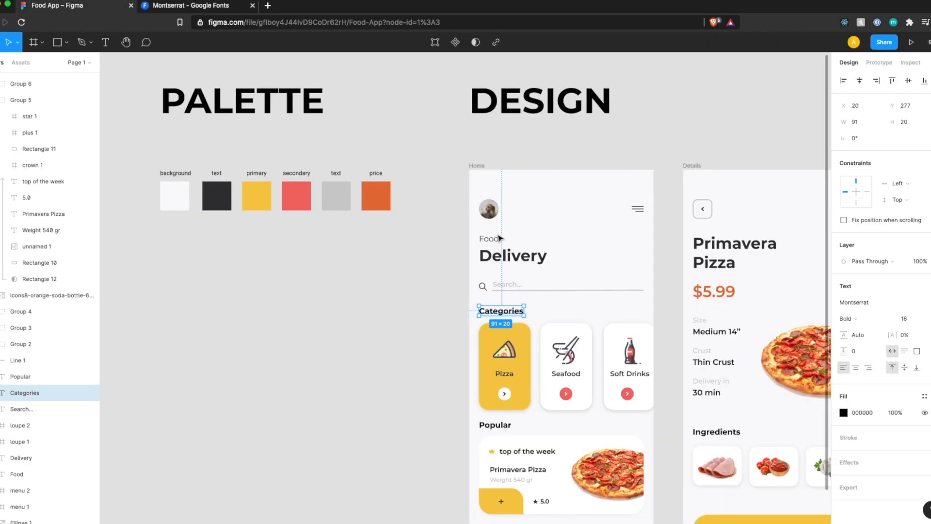
Inspect the Figma text labels' fonts, confirming Weight 540 gr uses Montserrat Medium.
left_click(512, 255)
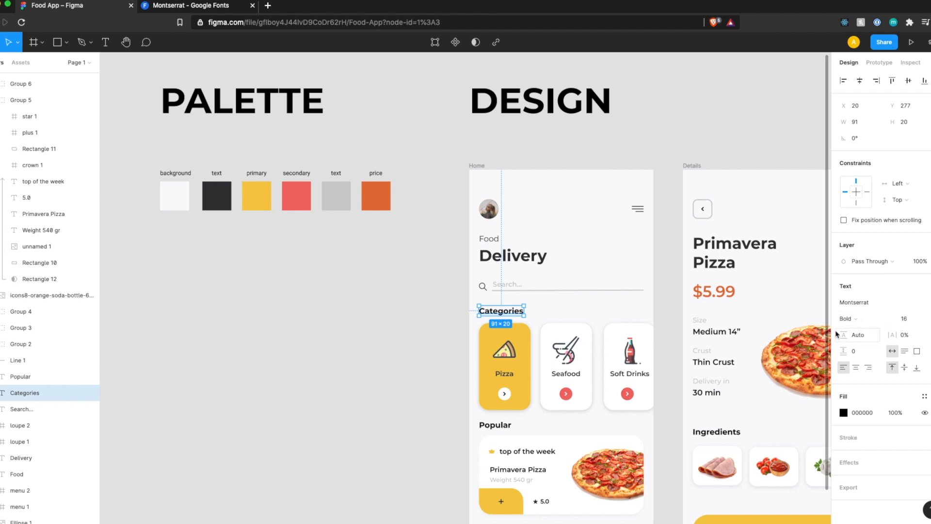
left_click(527, 451)
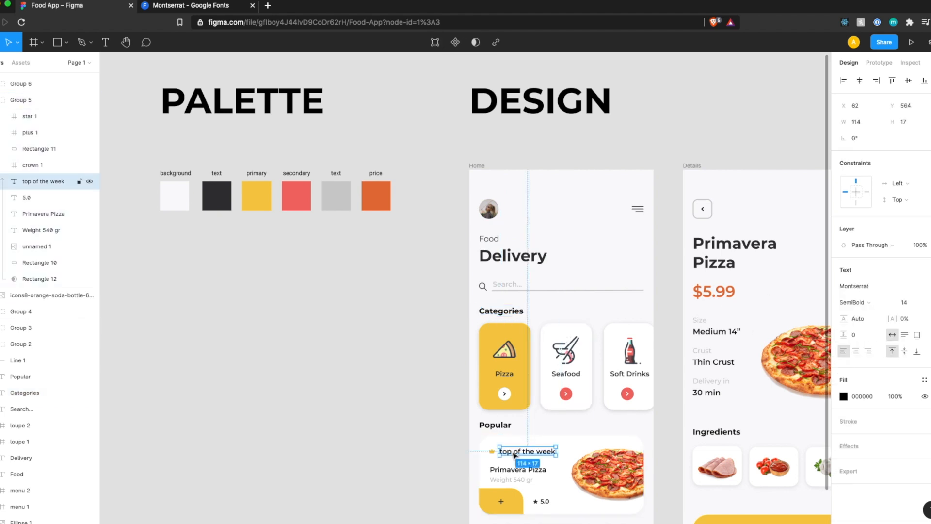
left_click(512, 479)
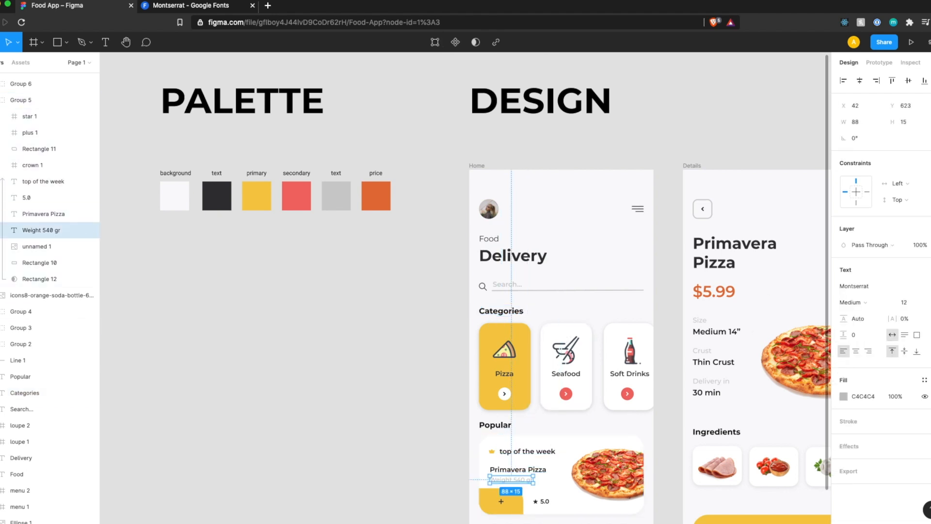
left_click(190, 6)
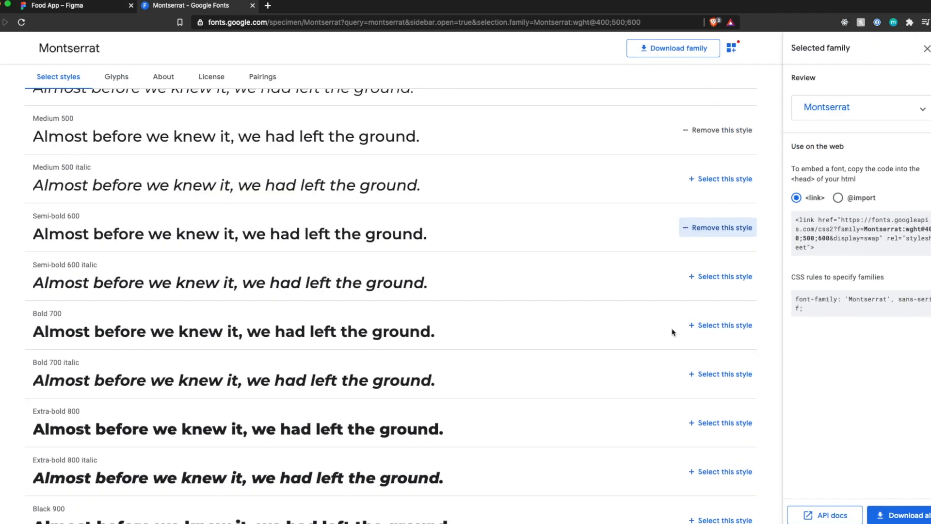
Add Montserrat Bold 700 to the selected styles and download the family.
left_click(720, 325)
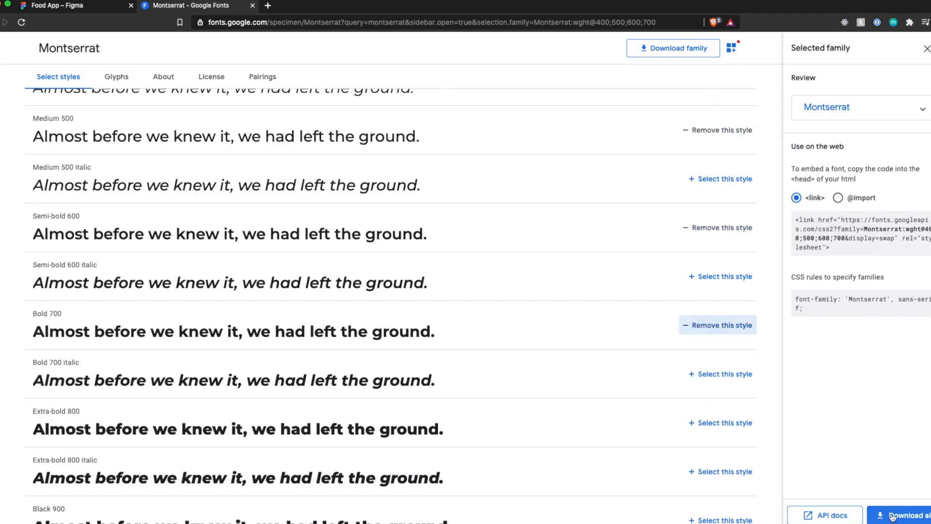
left_click(673, 48)
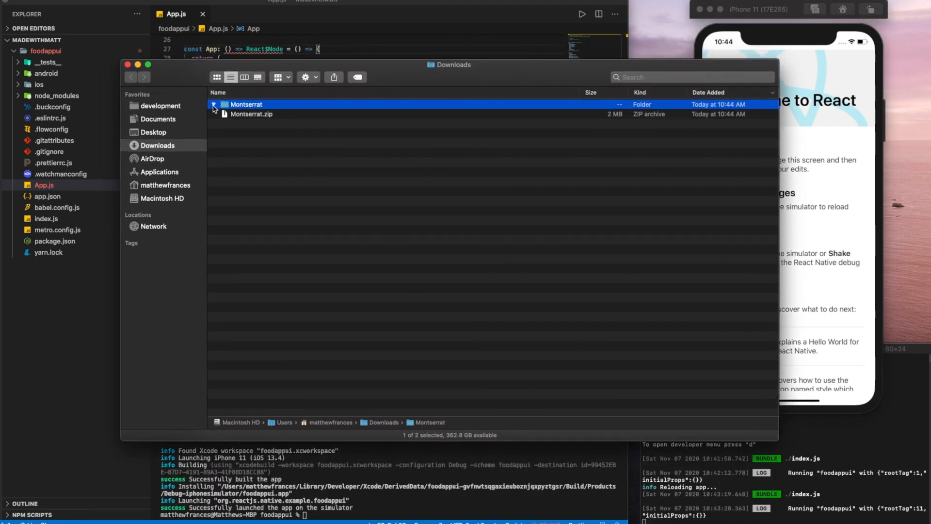
Expand the downloaded Montserrat folder to reveal its TrueType font files.
left_click(214, 105)
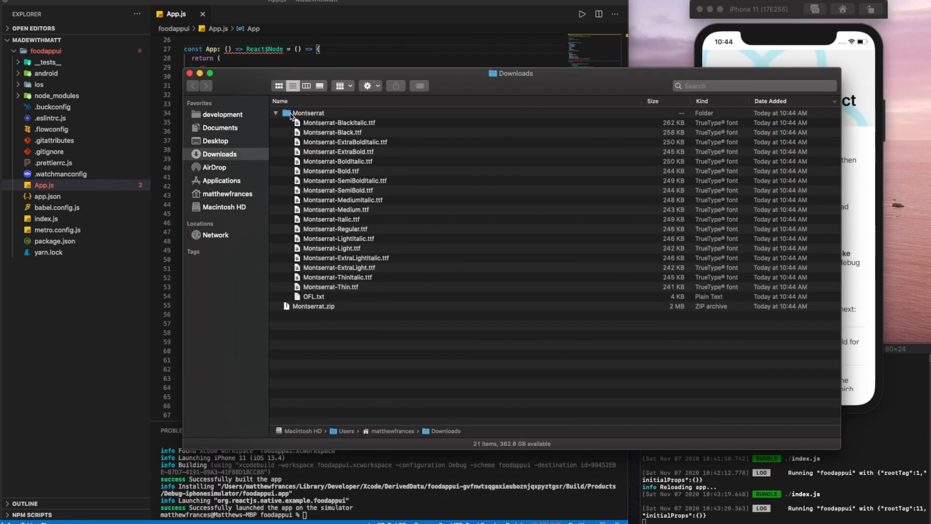
mouse_move(344, 127)
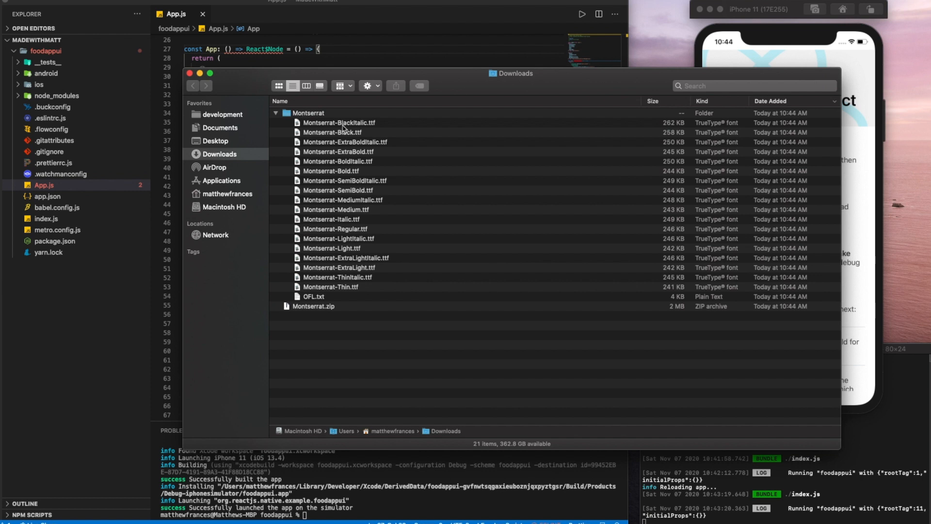
mouse_move(138, 137)
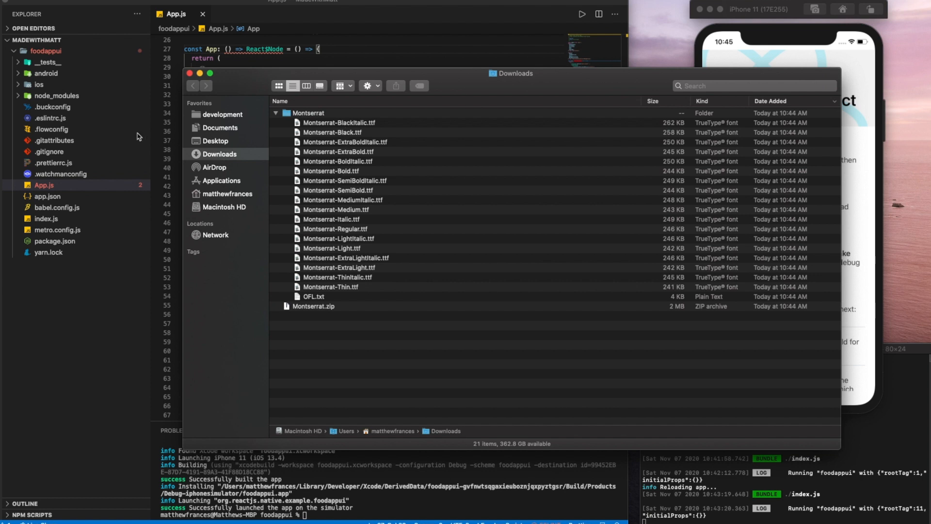
left_click(331, 171)
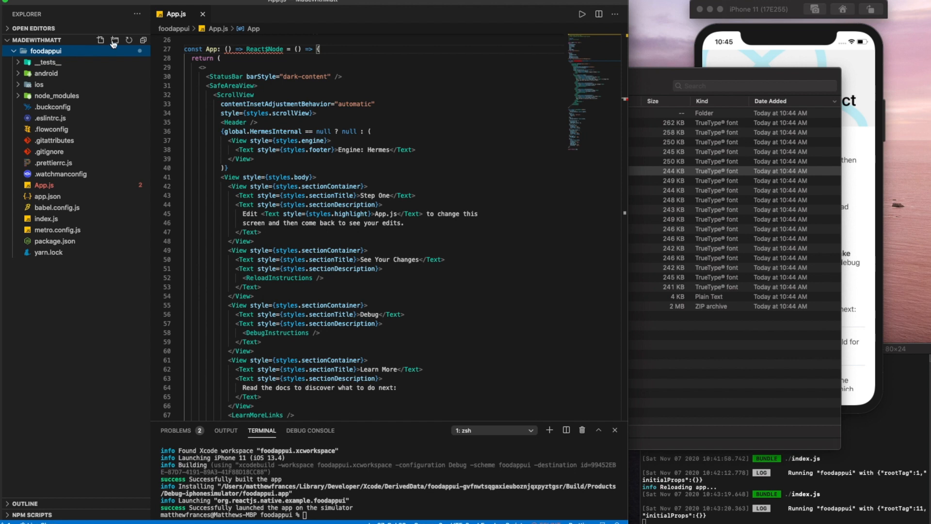
Create an assets folder with a fonts subfolder in the foodappui project.
left_click(100, 40)
type("assets")
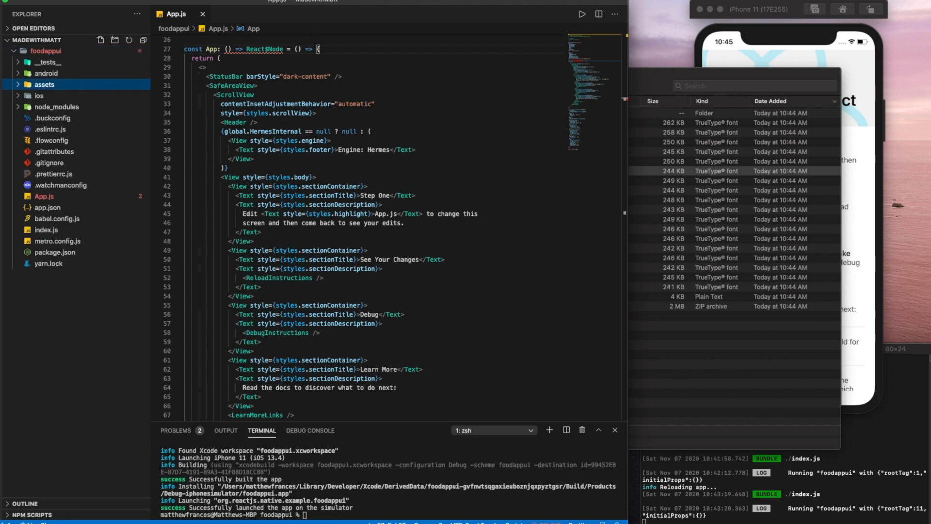
left_click(18, 85)
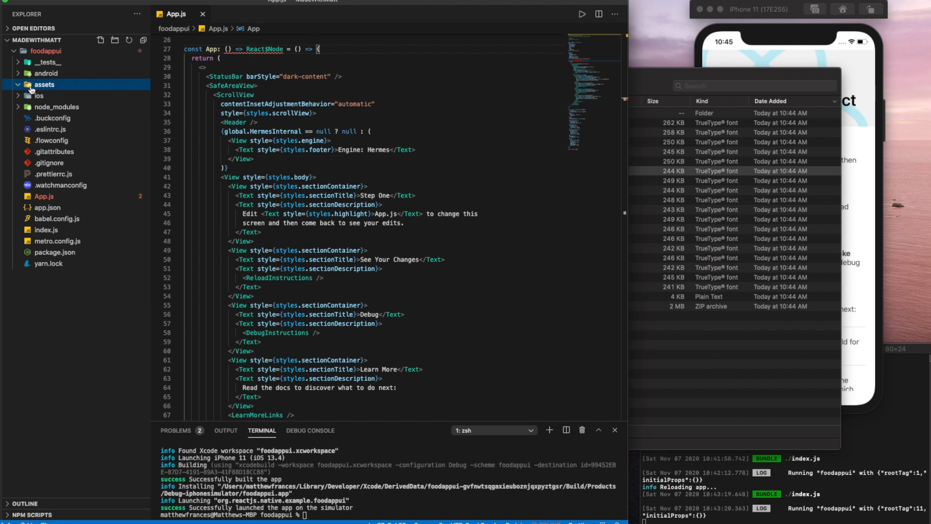
left_click(114, 40)
type("fonts")
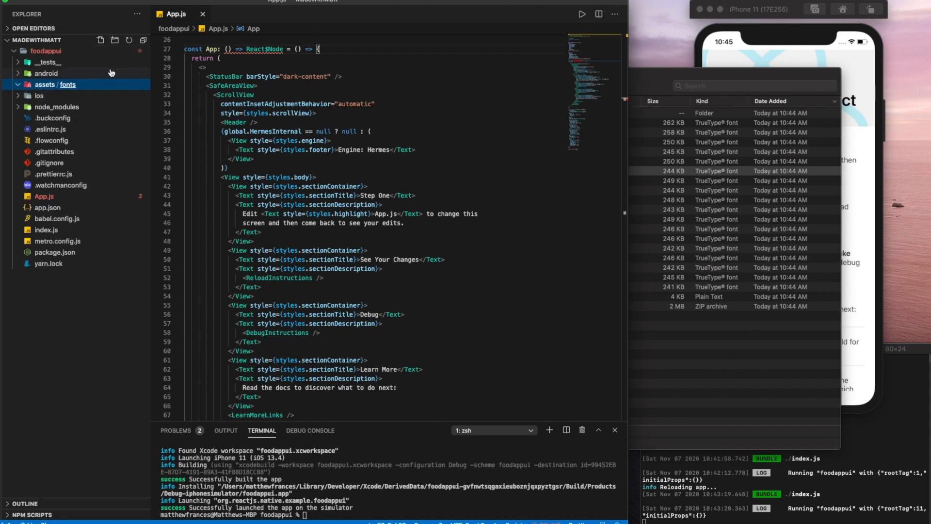
Select the Montserrat SemiBold and Medium font files in Finder for the fonts folder.
left_click(331, 172)
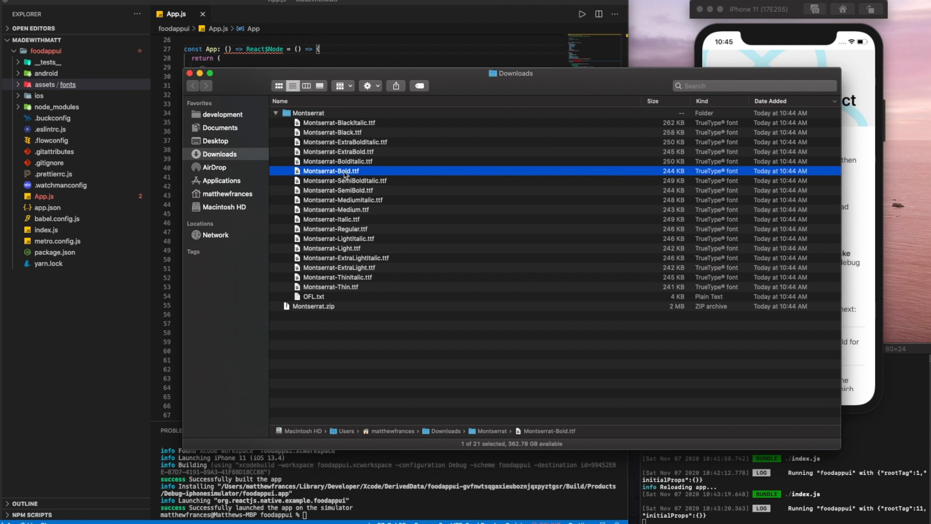
mouse_move(353, 194)
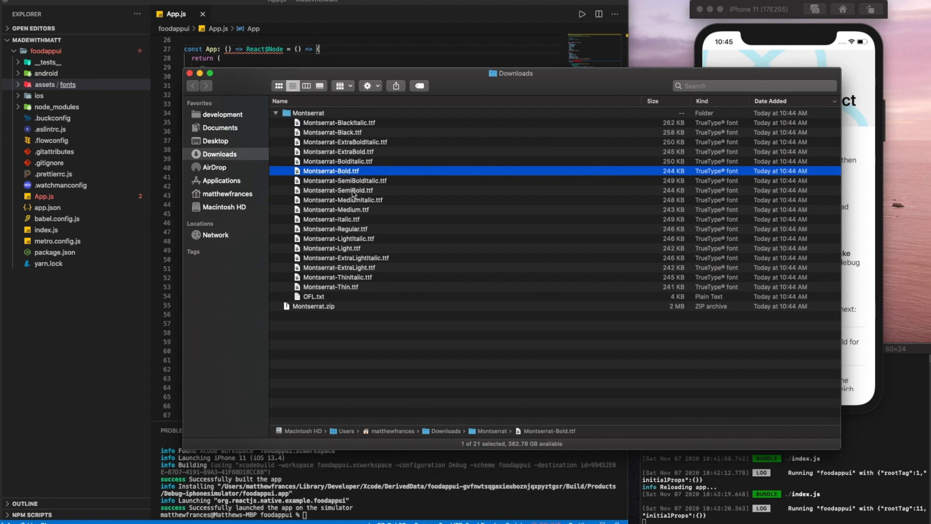
left_click(338, 190)
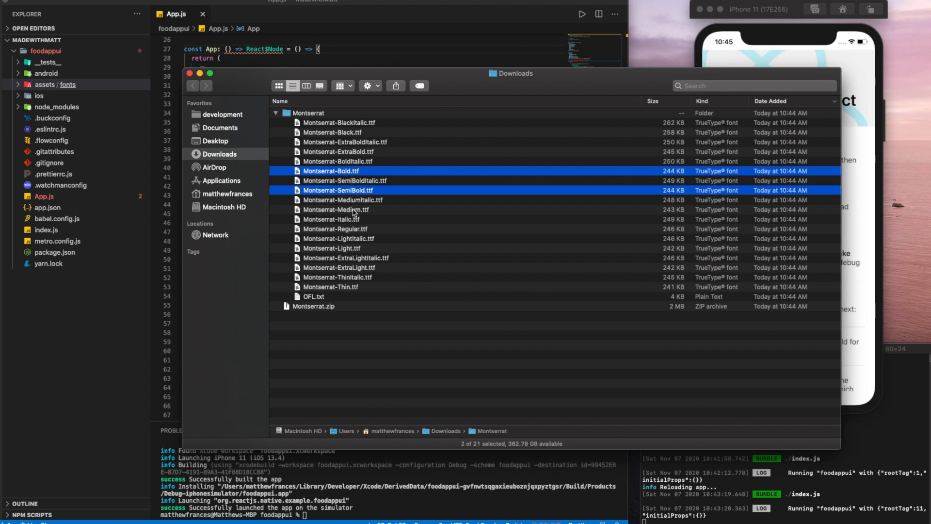
left_click(335, 229)
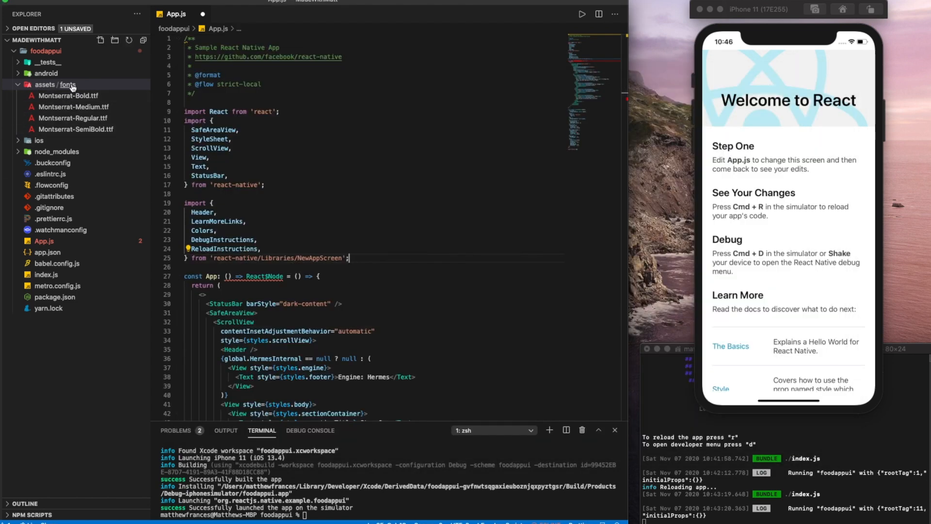
mouse_move(68, 98)
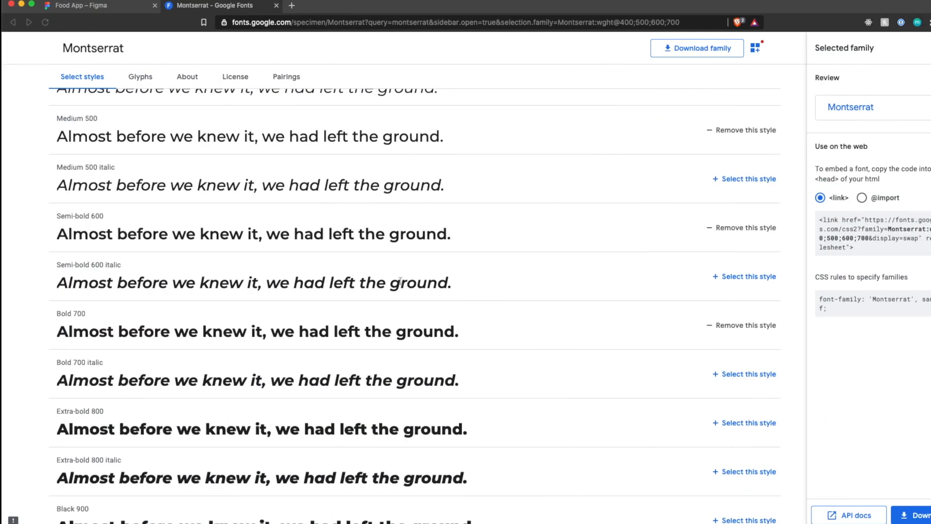
Search for adding custom fonts to React Native and select the Medium guide's react-native.config.js code.
left_click(291, 5)
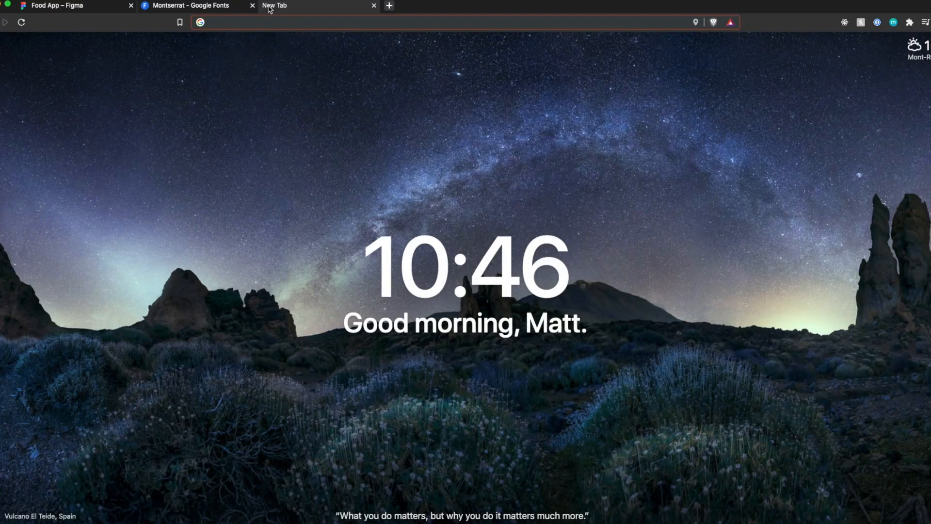
mouse_move(283, 11)
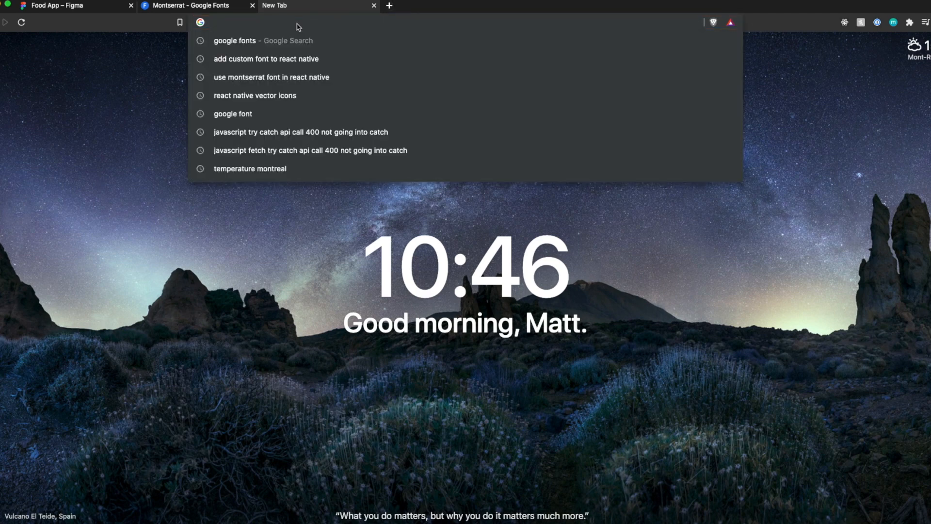
left_click(266, 59)
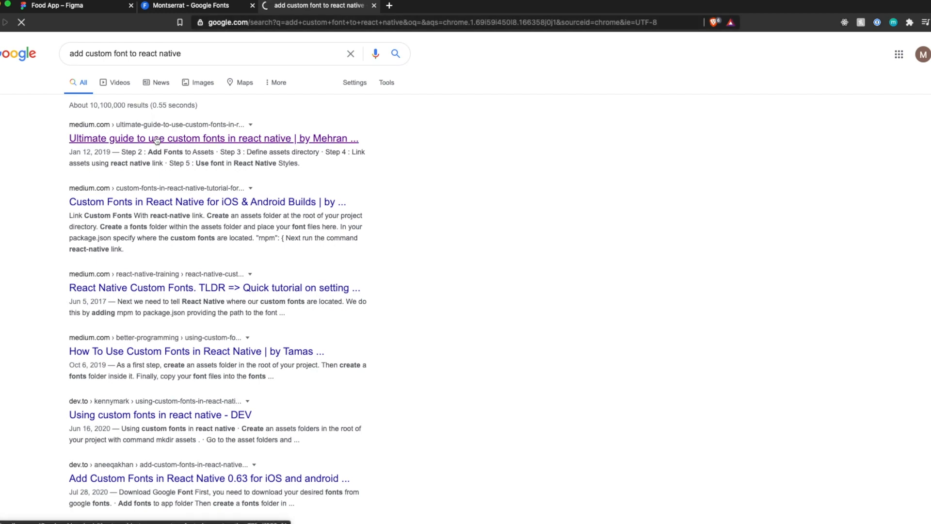
left_click(213, 138)
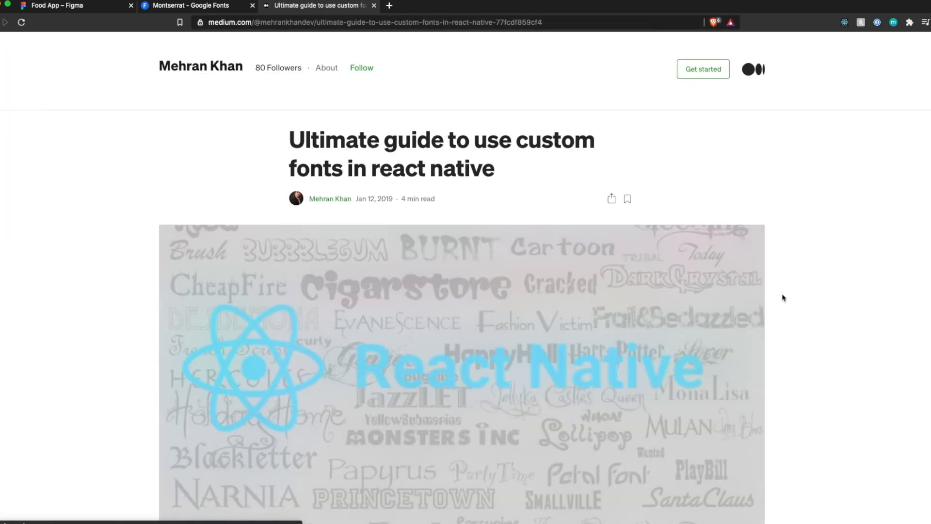
type("react-native.con")
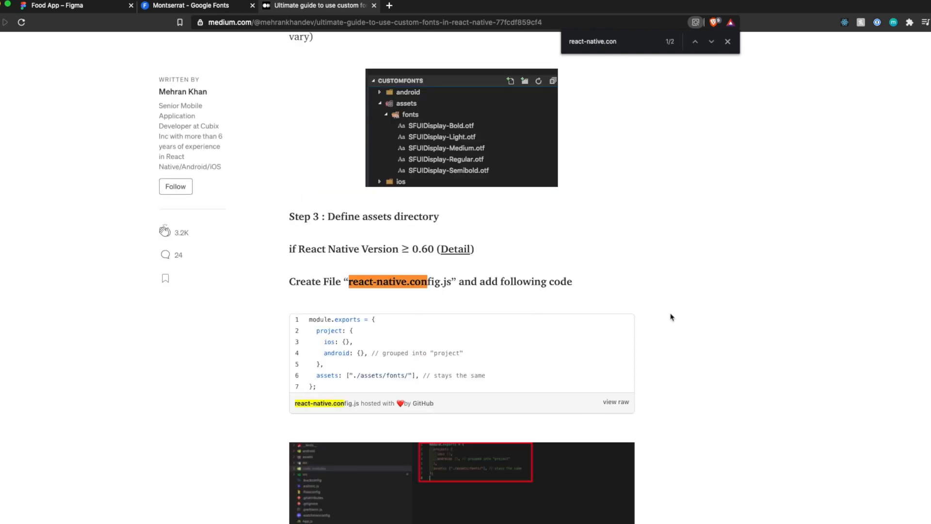
left_click_drag(309, 319, 316, 387)
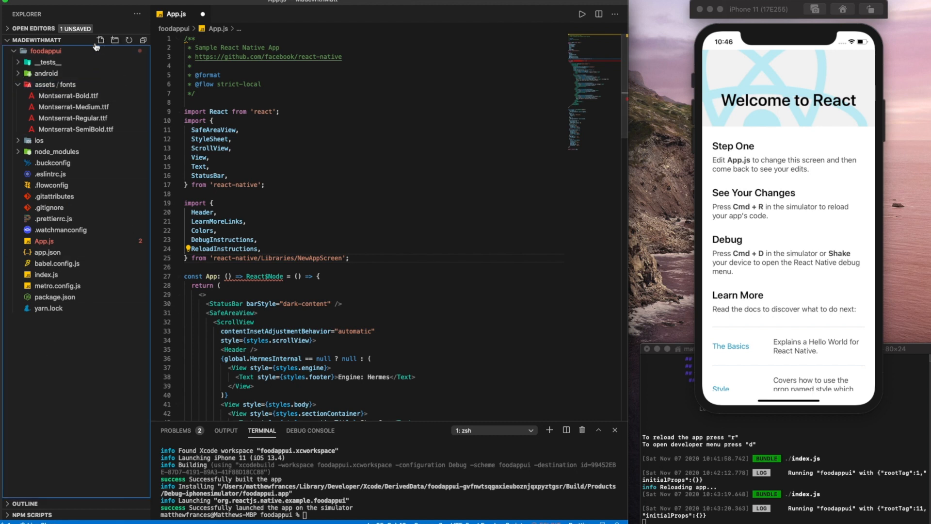
Create and save react-native.config.js with assets pointing to ./assets/fonts/.
left_click(101, 39)
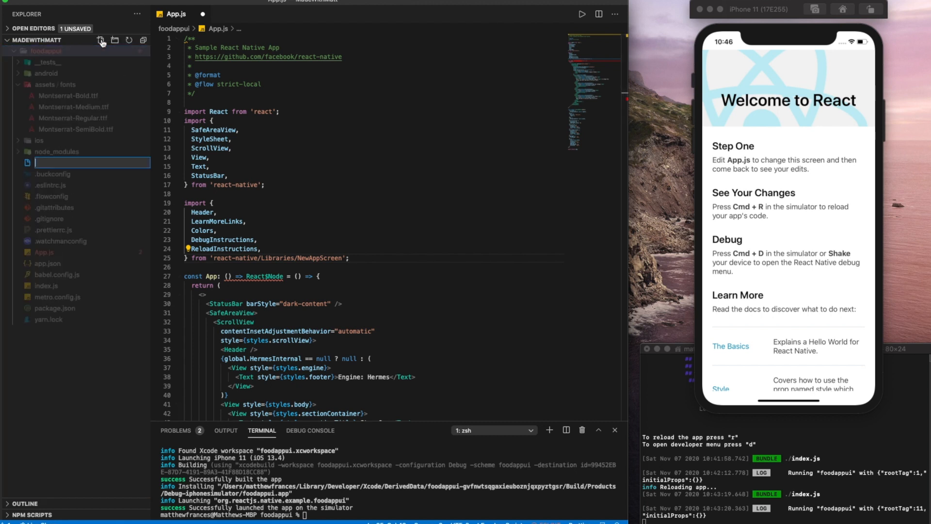
type("react")
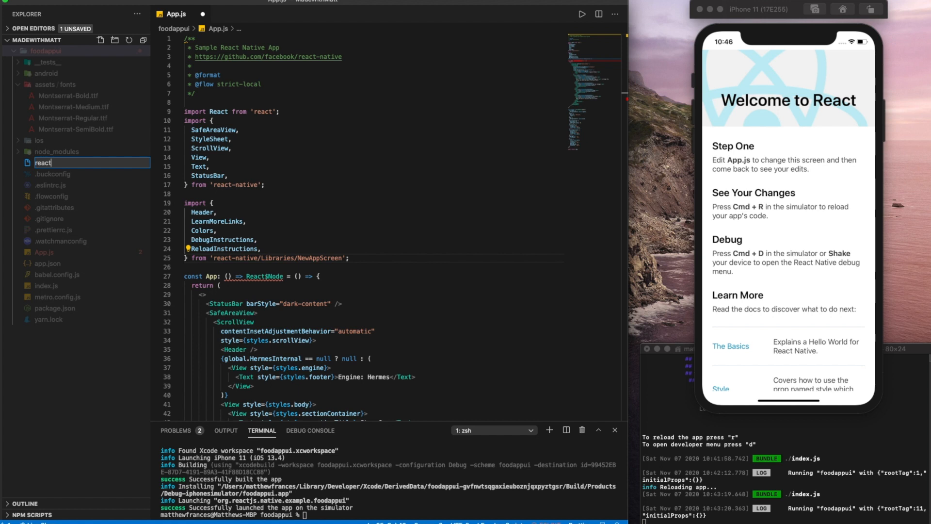
type("-native.config.js")
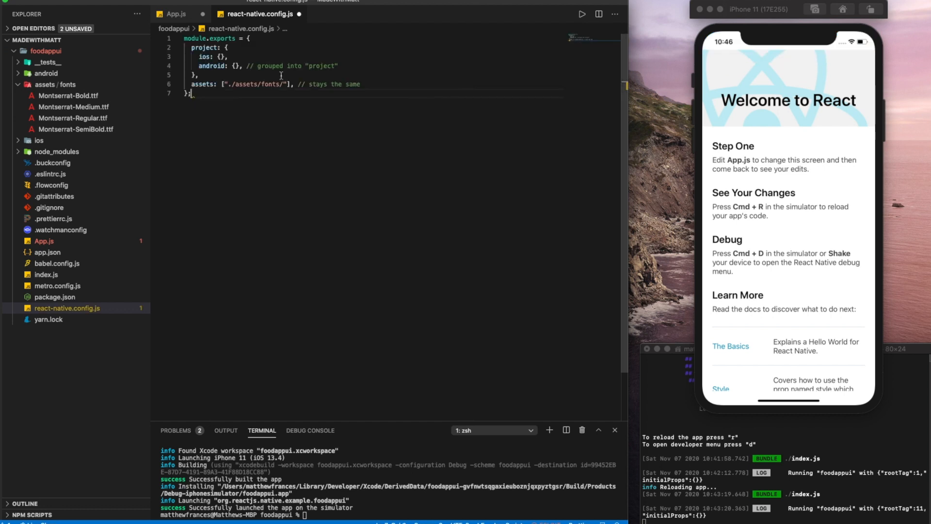
key("cmd+s")
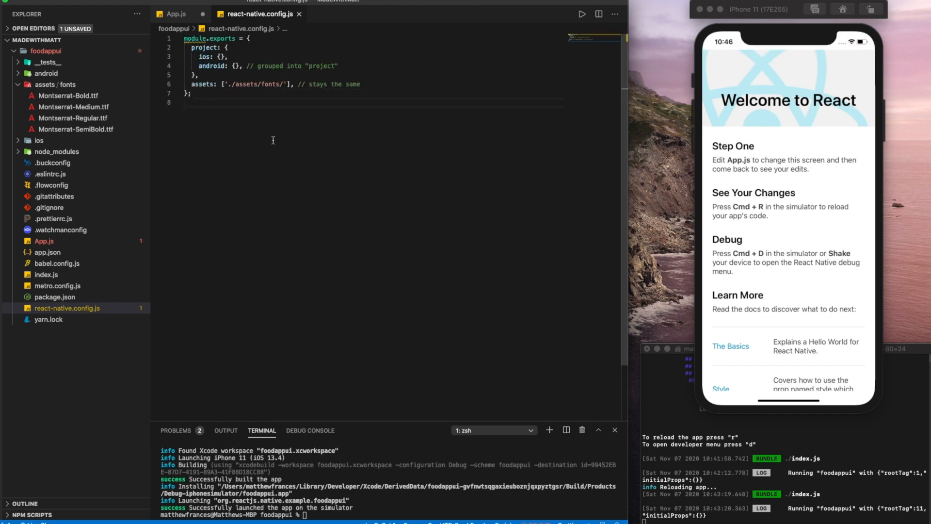
mouse_move(298, 188)
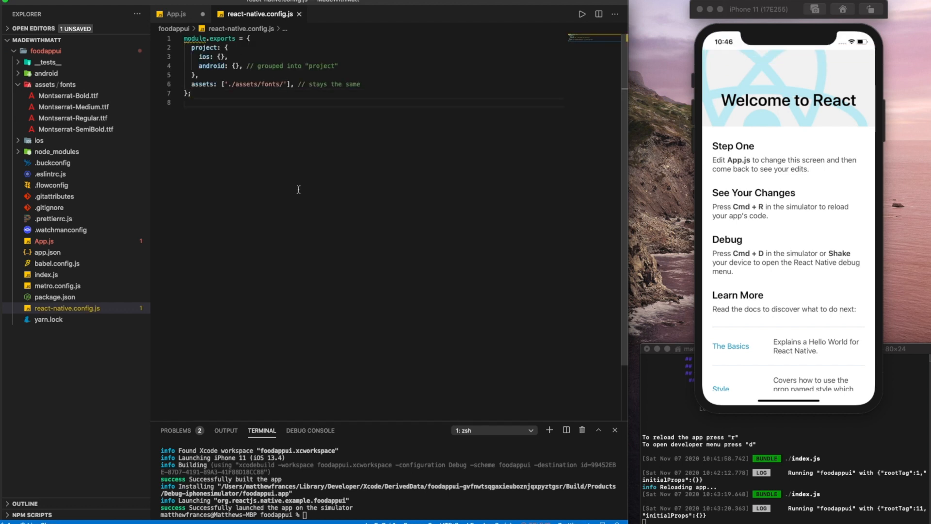
left_click(175, 14)
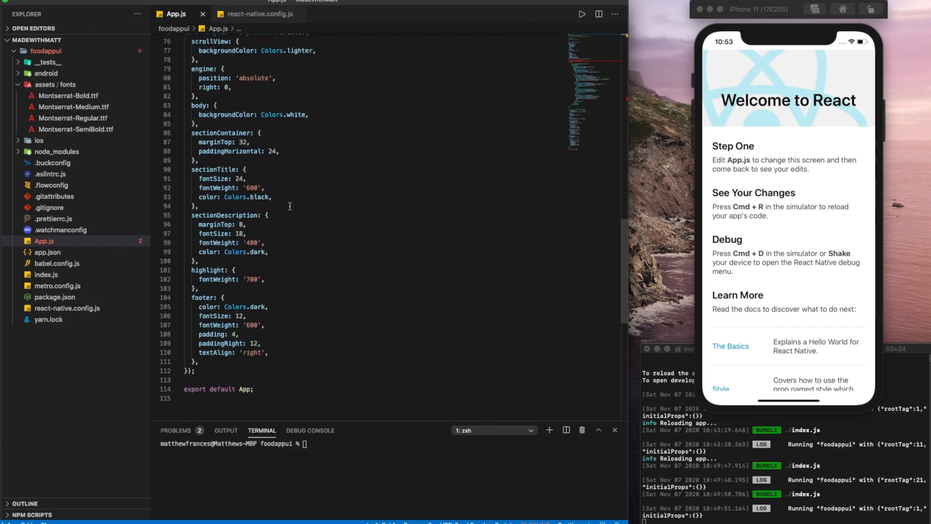
Change sectionTitle's fontFamily to 'Montserrat-Regular', then run npx react-native link to link font assets.
type("fontFamily:")
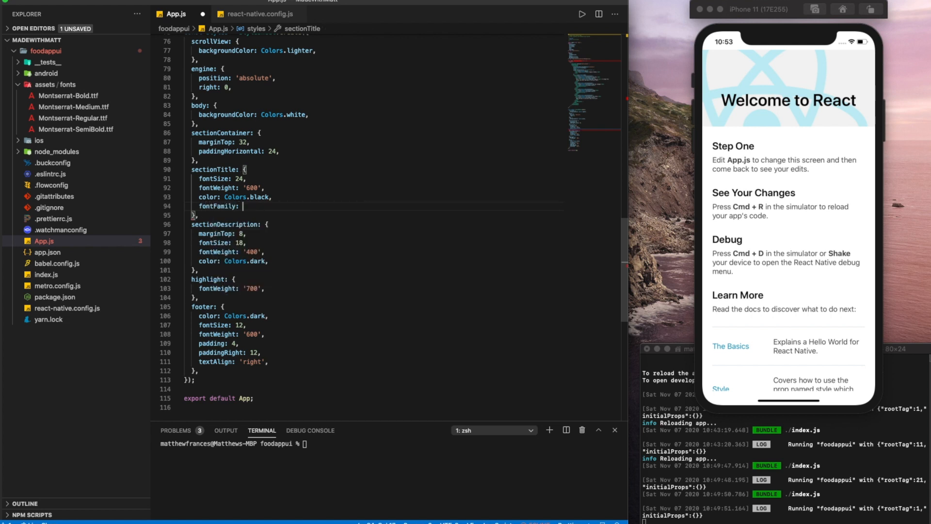
type("'Montserra'")
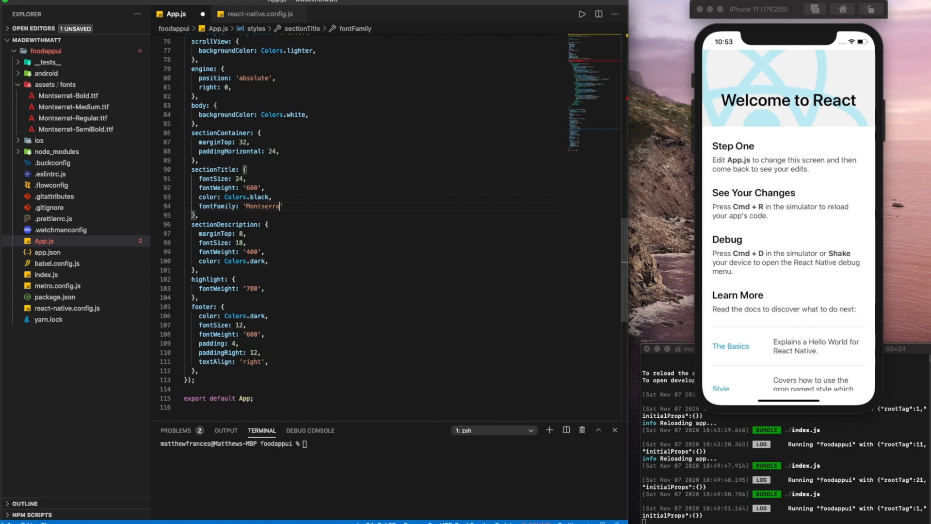
type("t-Regu")
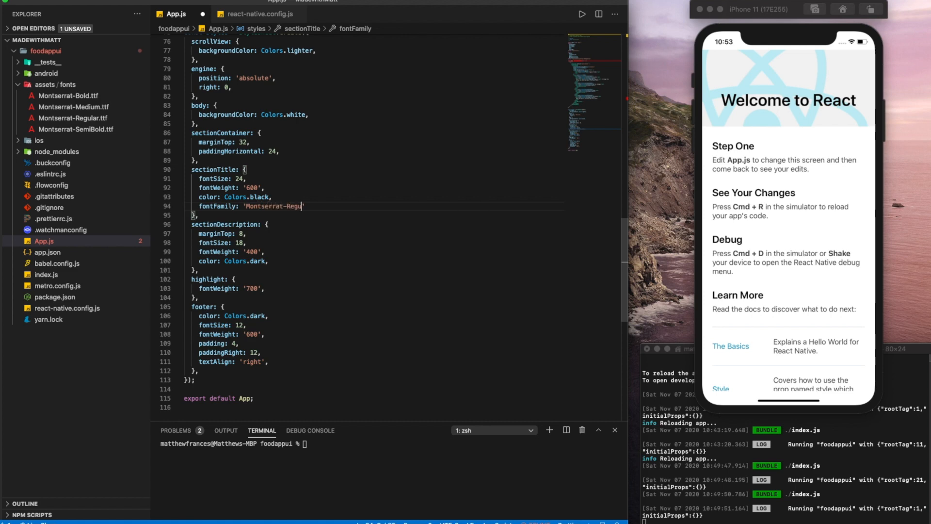
type("lar',")
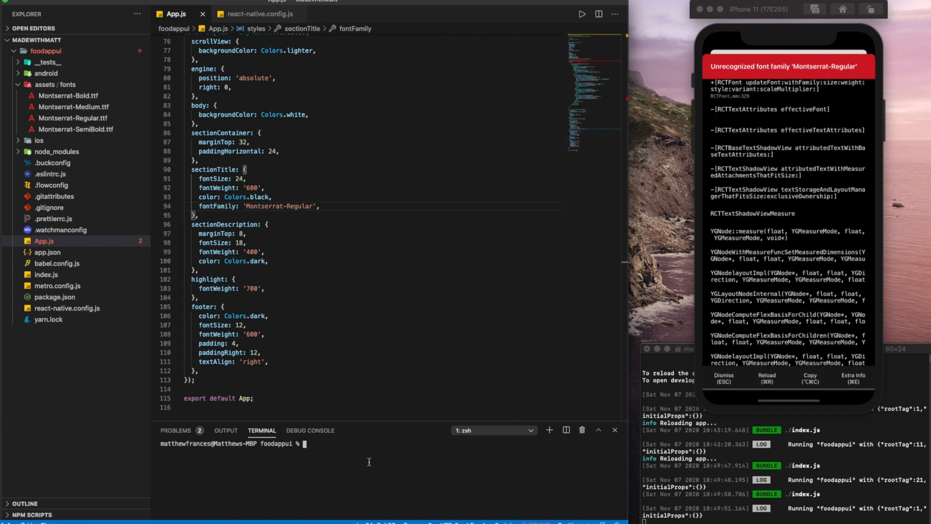
type("npx react-native link")
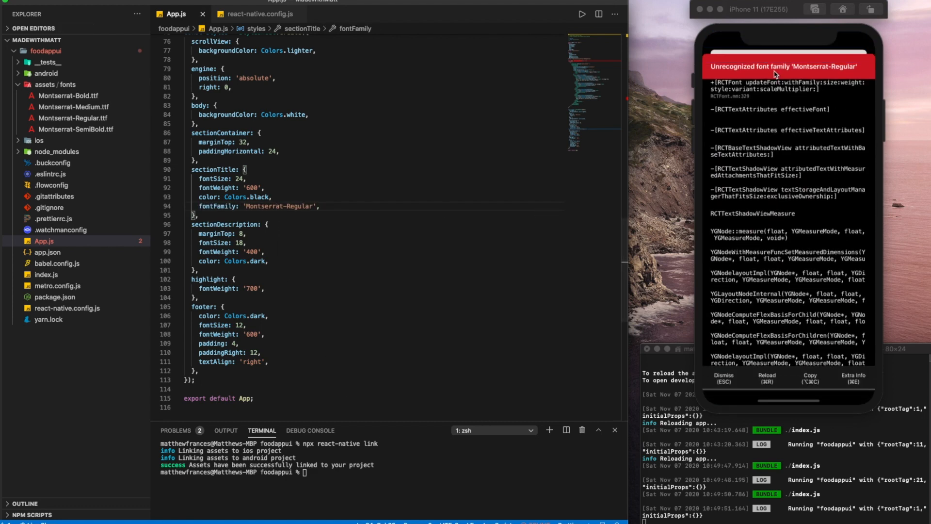
Move node_modules to the trash, then rebuild with npm run ios.
left_click(58, 83)
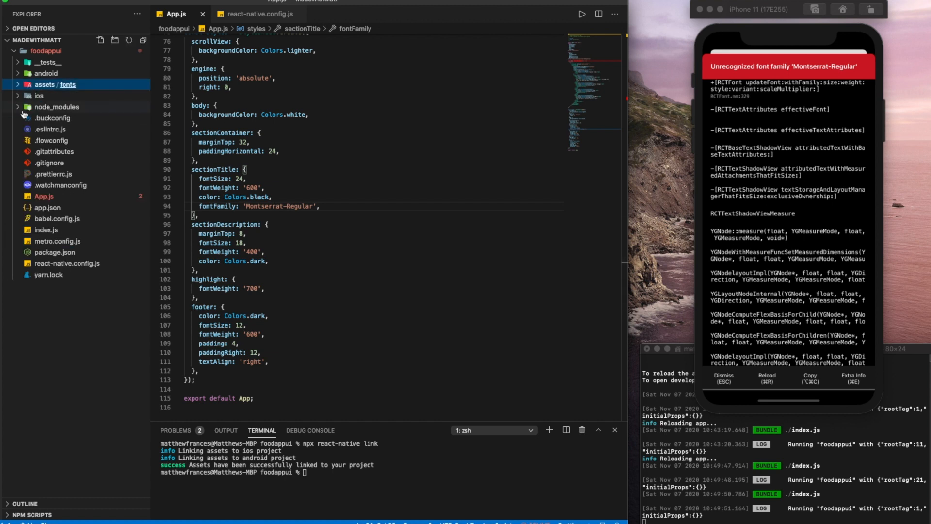
left_click(57, 106)
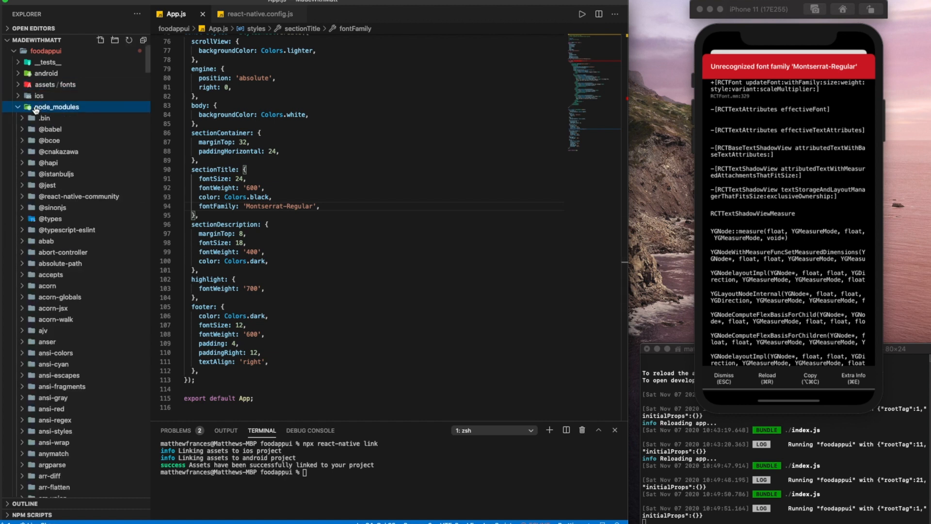
right_click(57, 106)
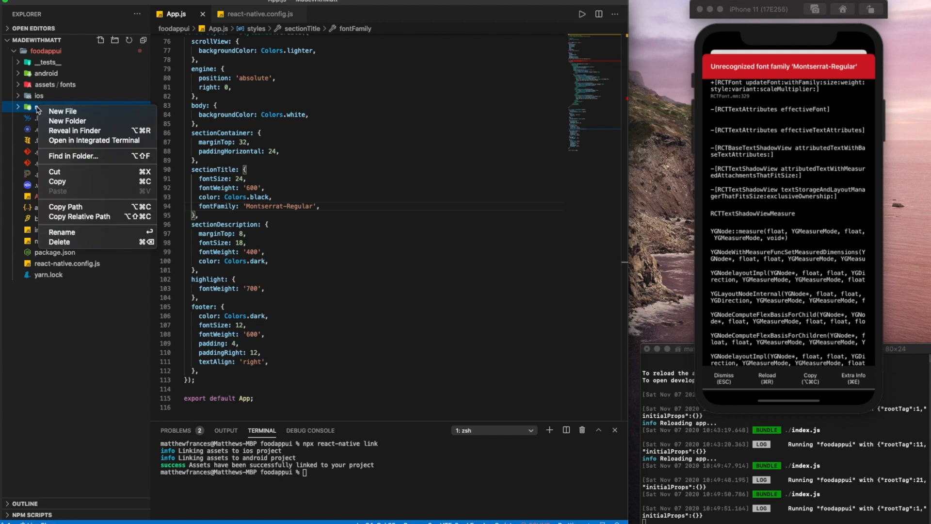
left_click(60, 241)
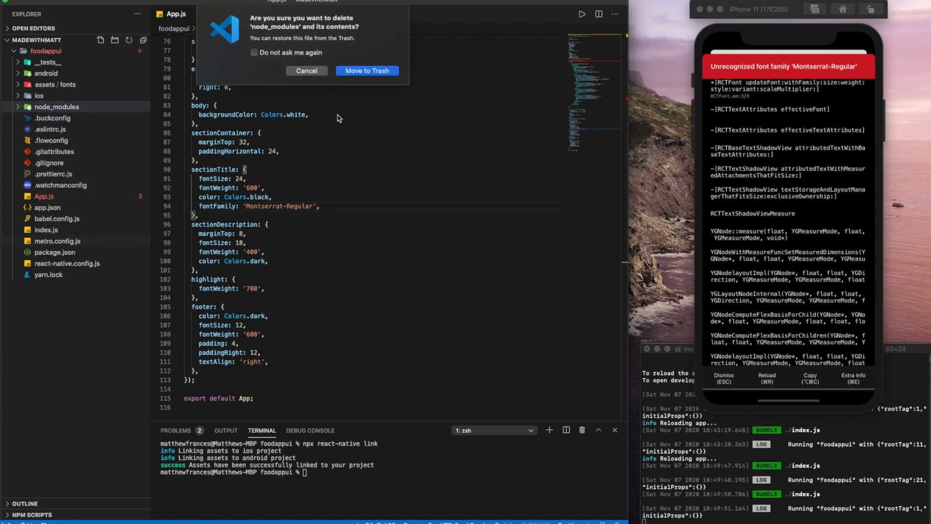
left_click(366, 70)
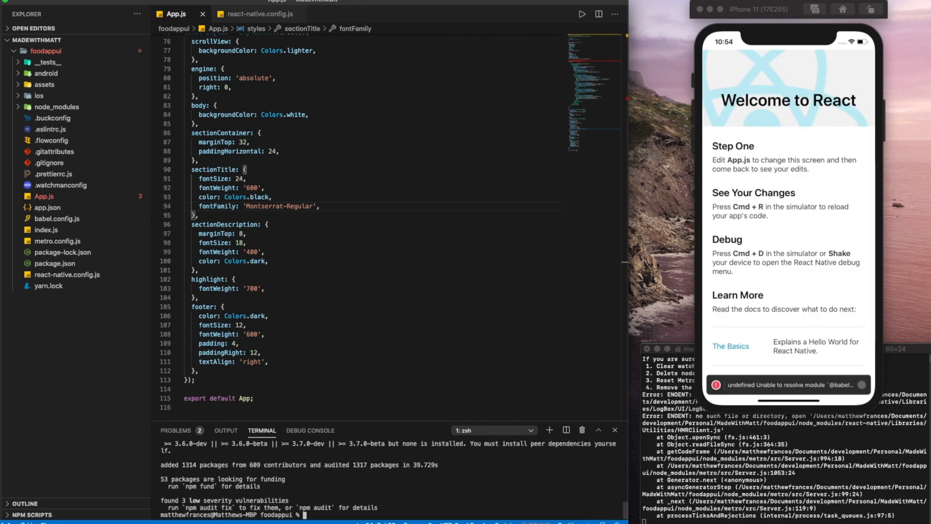
type("npm run ios")
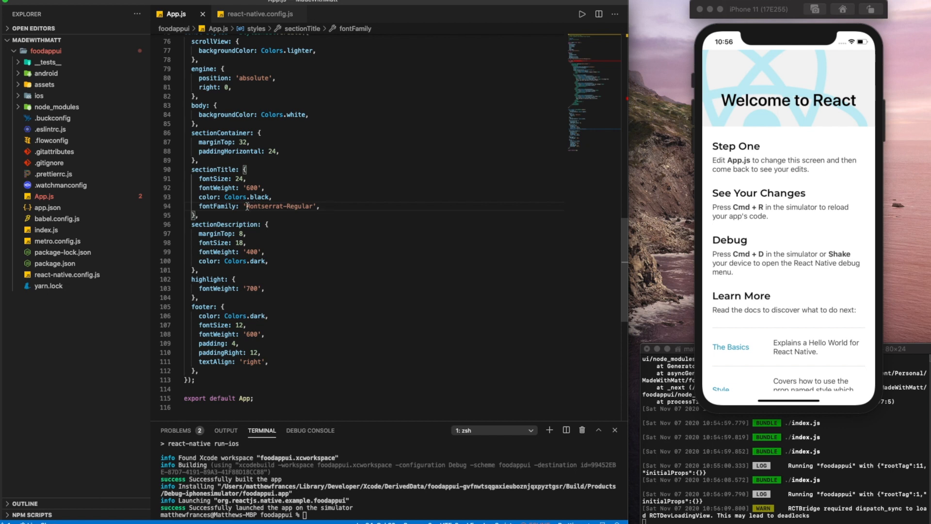
Replace the sectionTitle font name, trying Montserrat-Bold and SemiBold before settling on Montserrat-Medium.
double_click(265, 207)
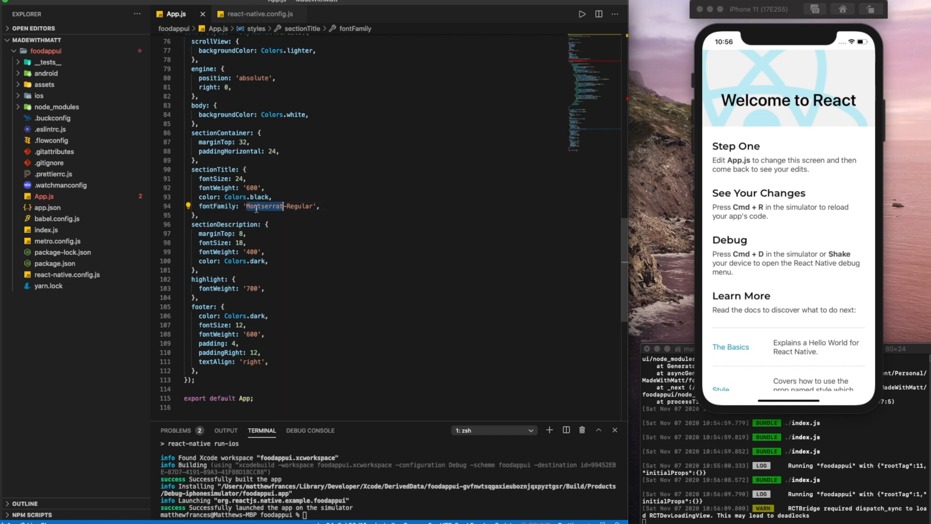
type("Montserrat-Bold")
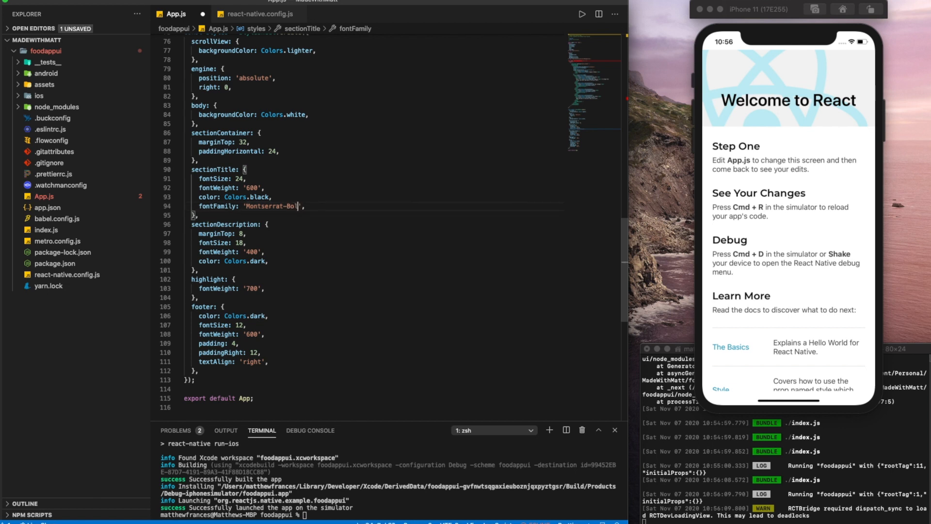
type("d")
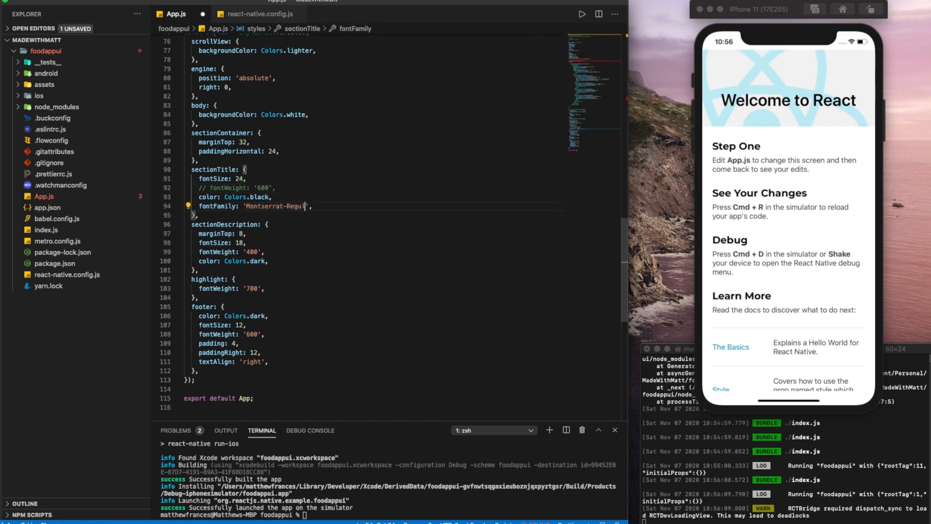
type("Montserrat-S")
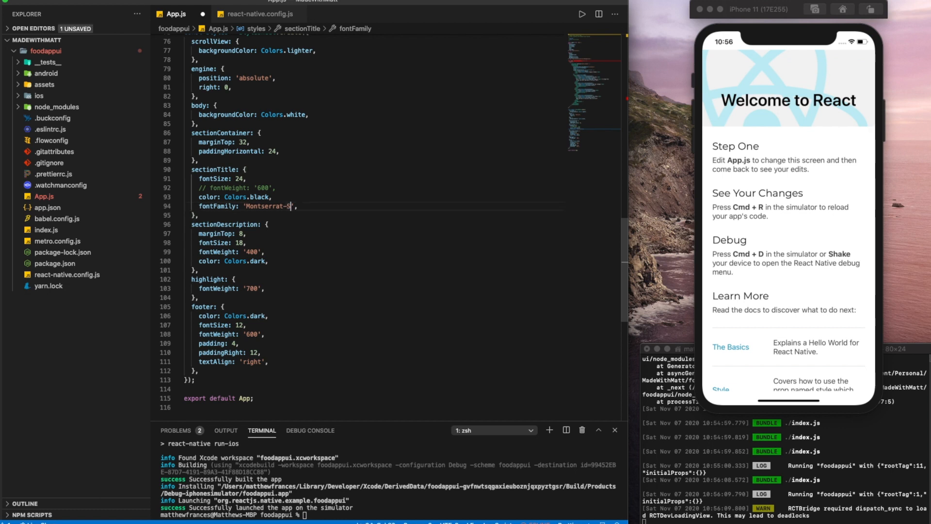
type("emiBold")
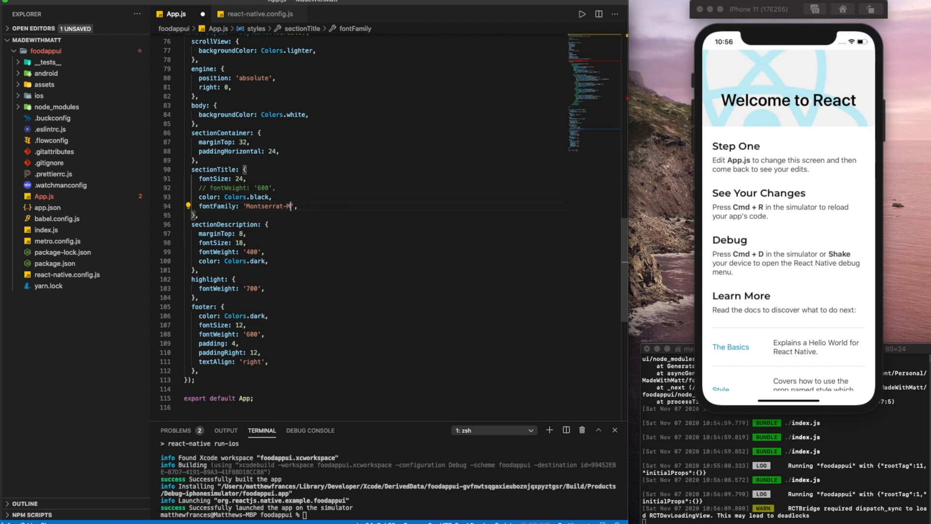
type("edium")
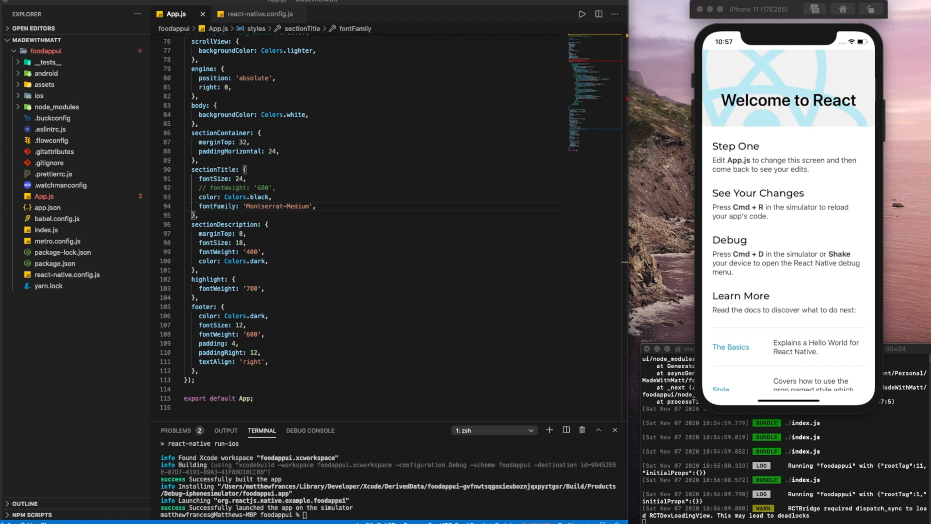
Add assets/colors/colors.js declaring const colors = { background: } with export default colors.
left_click(44, 85)
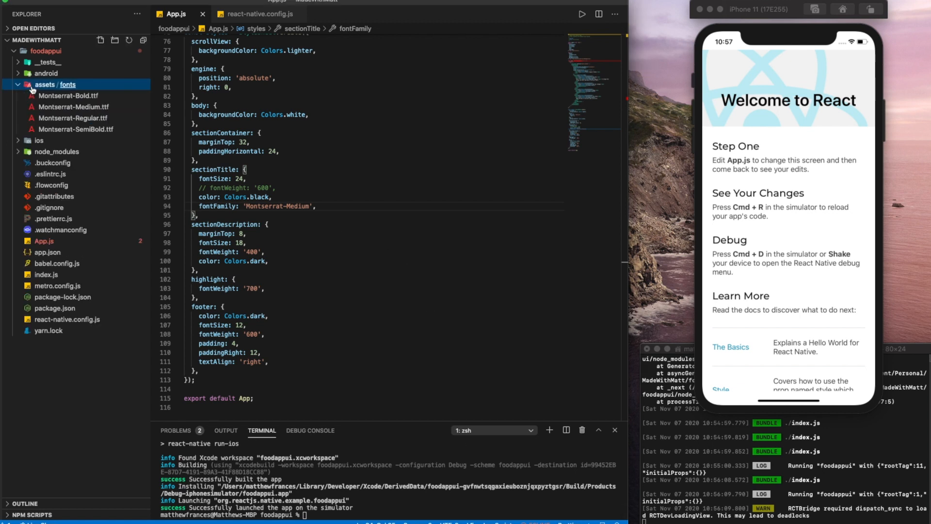
left_click(56, 84)
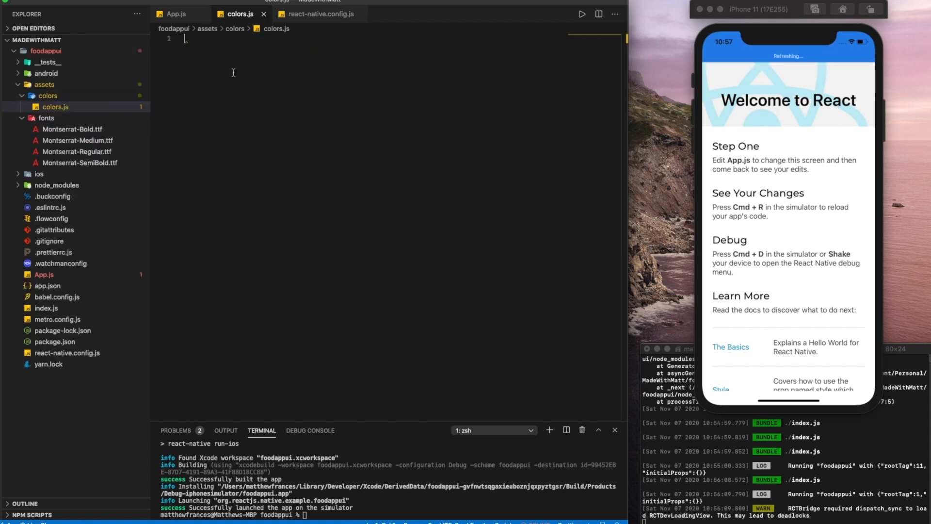
type("const")
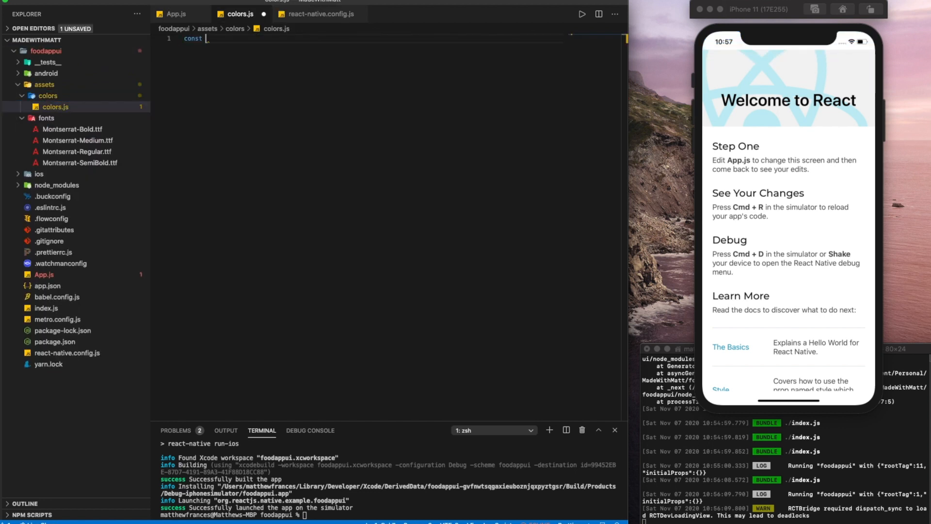
type("colors =")
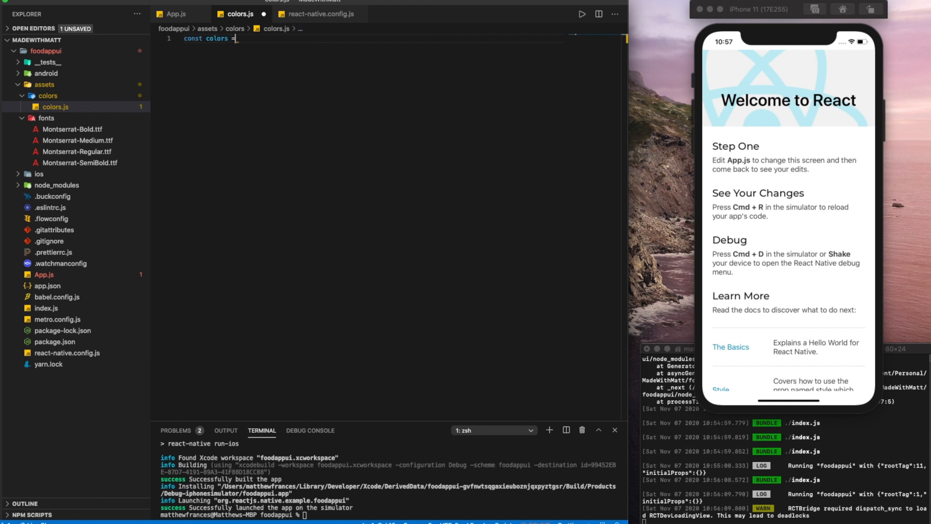
type("{")
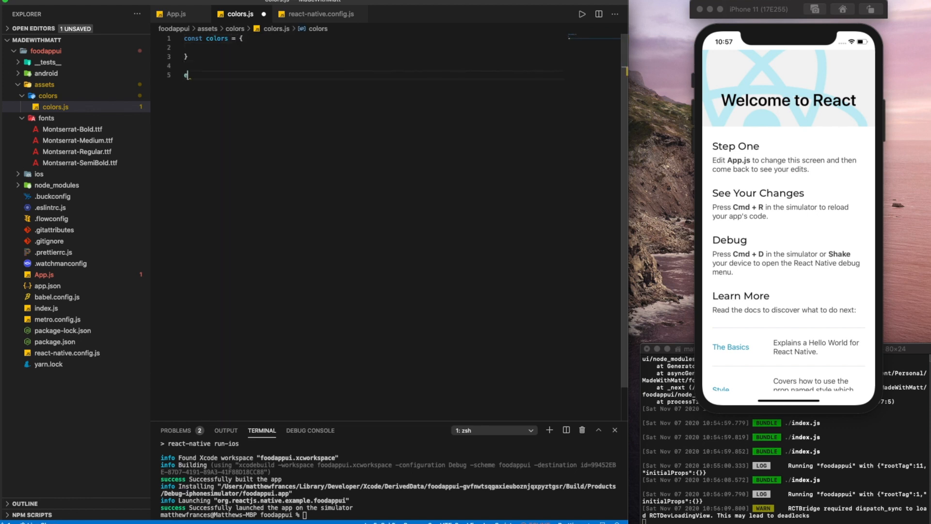
type("xport default")
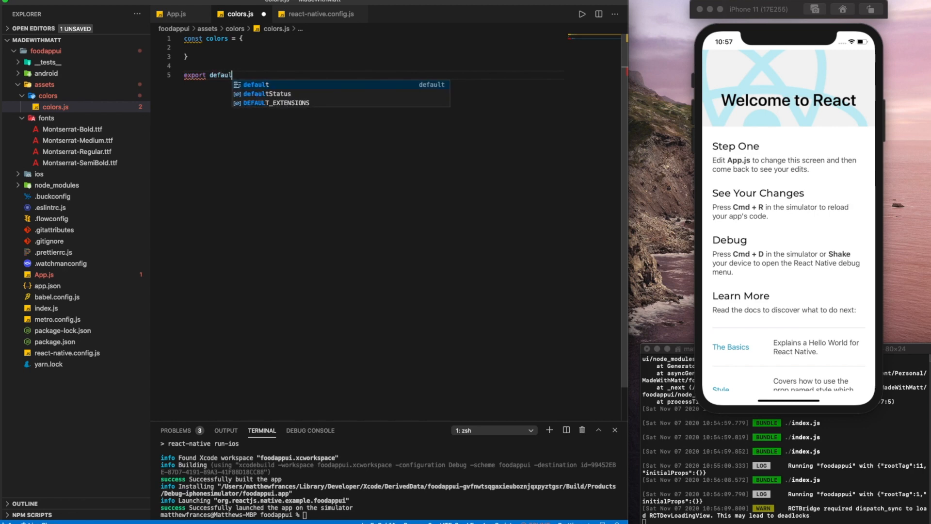
type("colors")
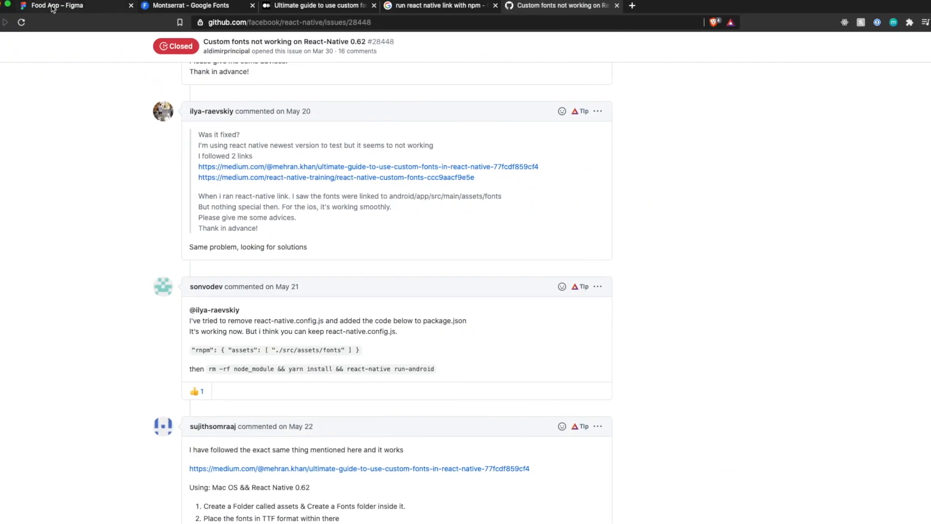
left_click(56, 5)
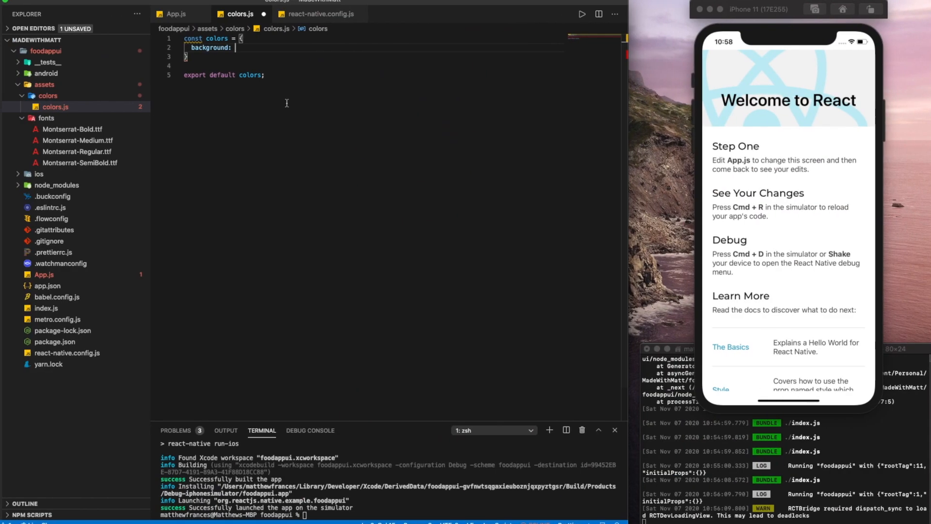
Add palette hex values to colors.js, including primary '#F5CA48' and price '#E4723C'.
type("#F9F9FB',")
type("textDark: '#313234',")
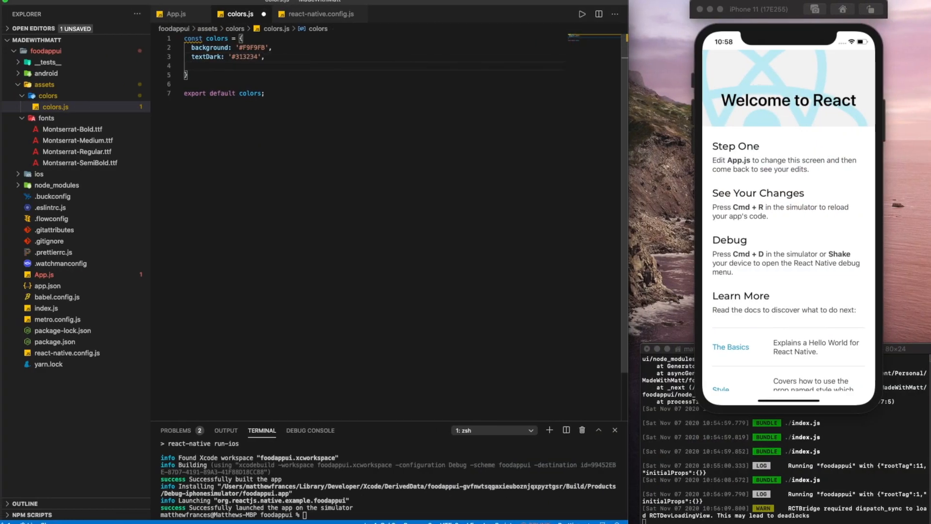
type("primary: '#F5CA48',")
type("textLight: '#CDCDCD',")
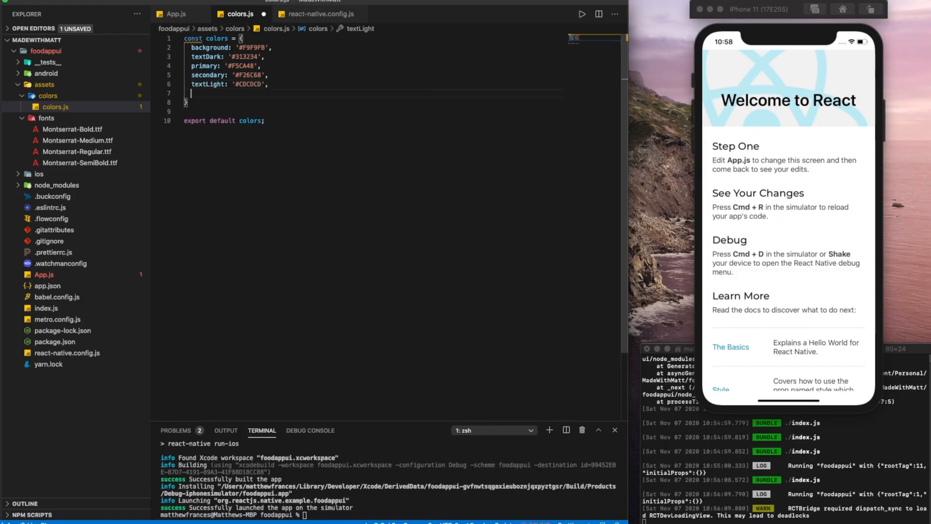
type("price: '#E4723C',")
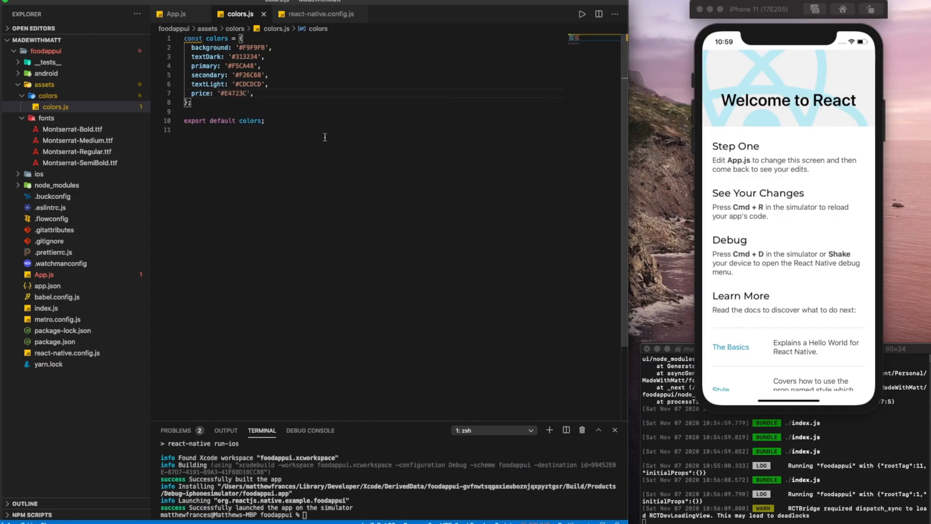
left_click(176, 14)
type("import colors from '")
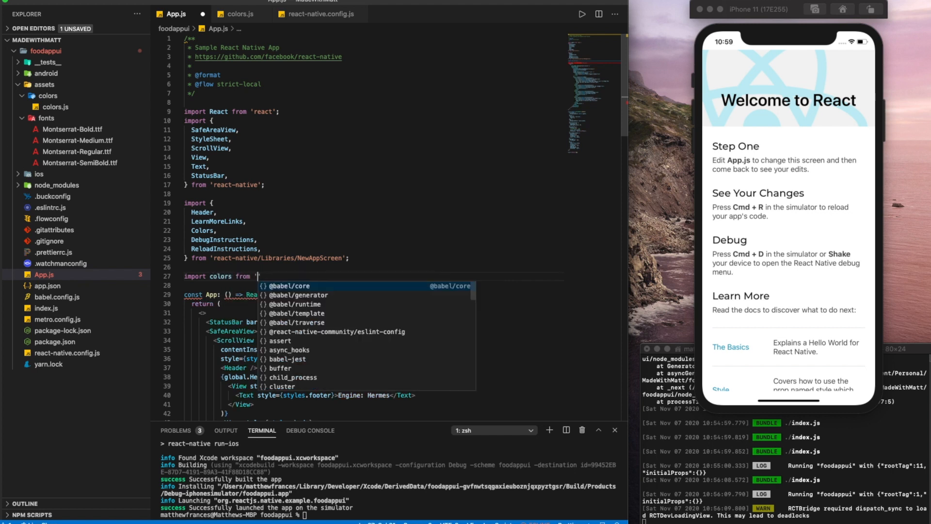
Add import colors from './assets/colors/colors' at the top of App.js.
type("./")
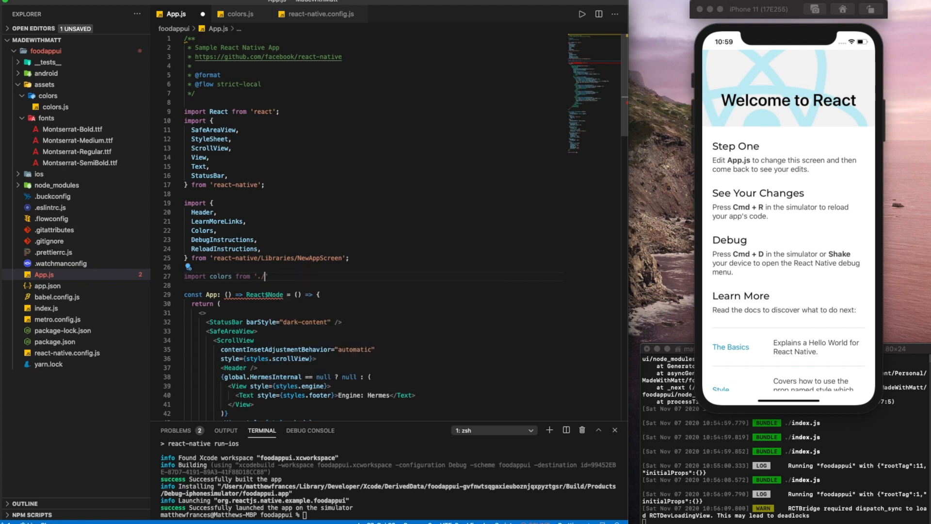
type("assets")
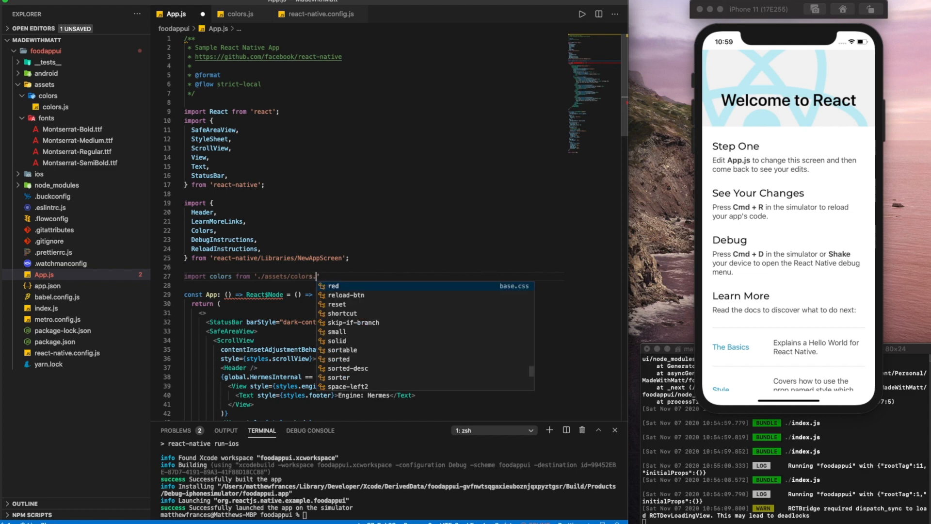
type("/colors")
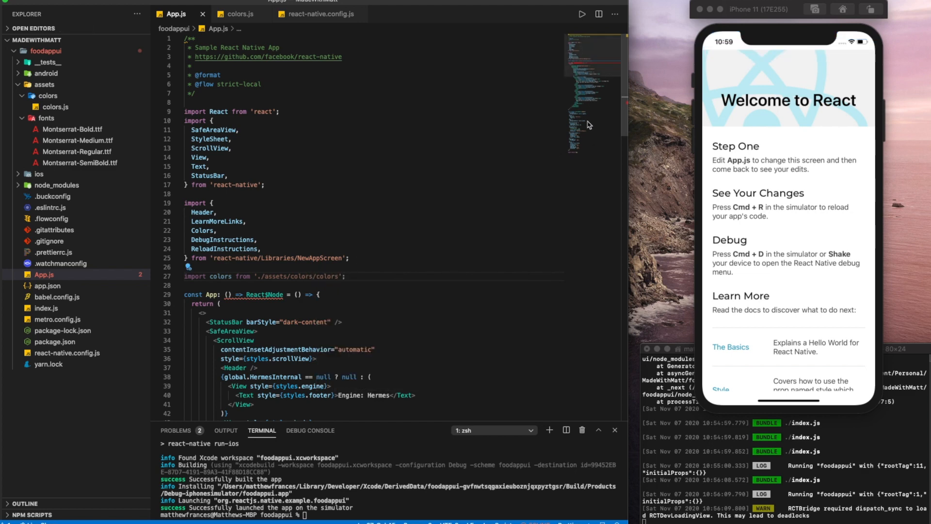
scroll("down", 3)
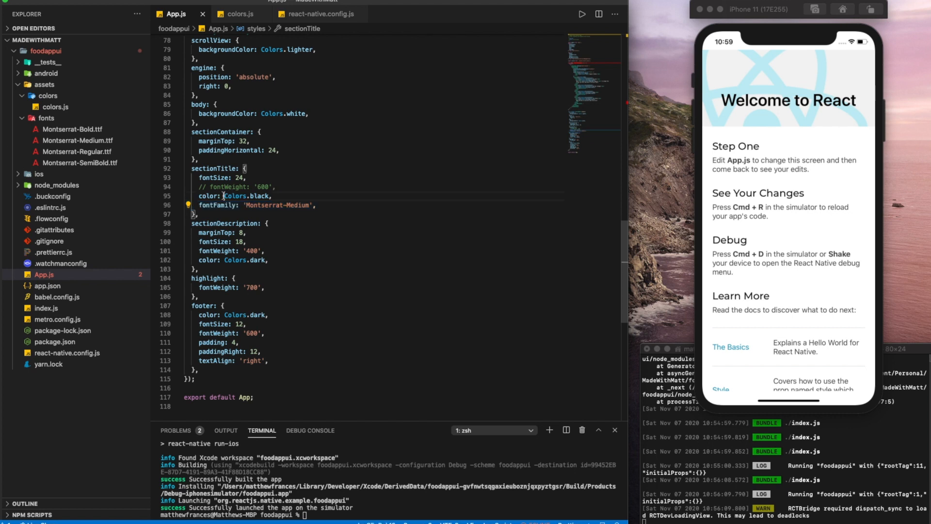
Replace Colors.black in the sectionTitle color with the custom colors palette.
double_click(244, 196)
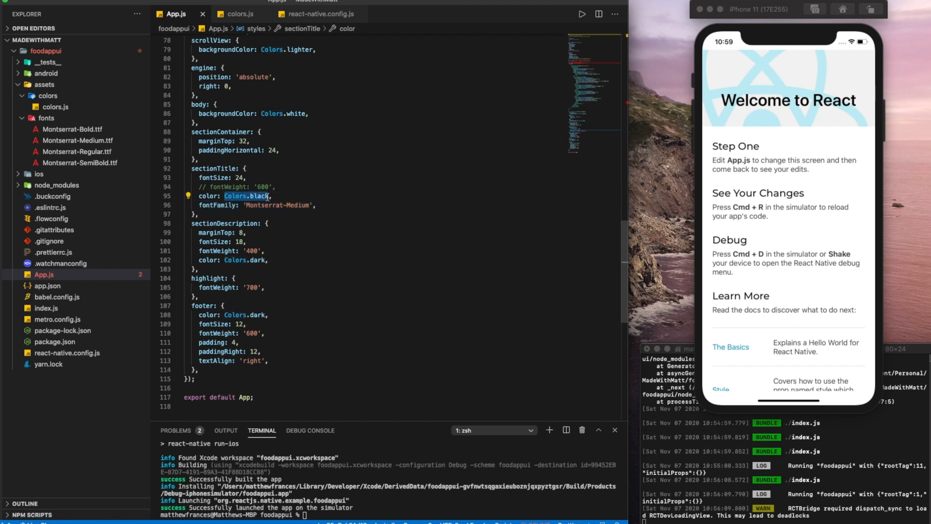
key("Backspace")
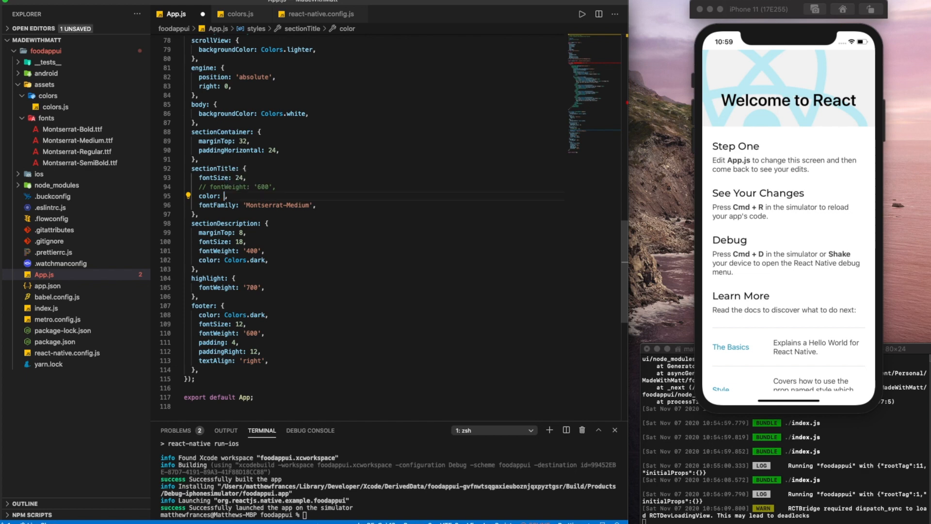
type("colors")
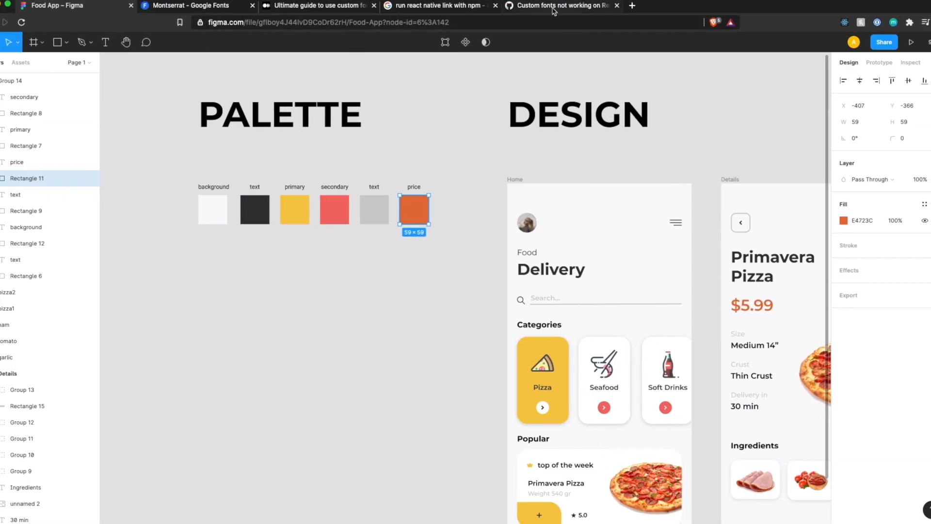
Search for react-native-vector-icons, open oblador's GitHub README, and view its Installation and Examples sections.
left_click(632, 6)
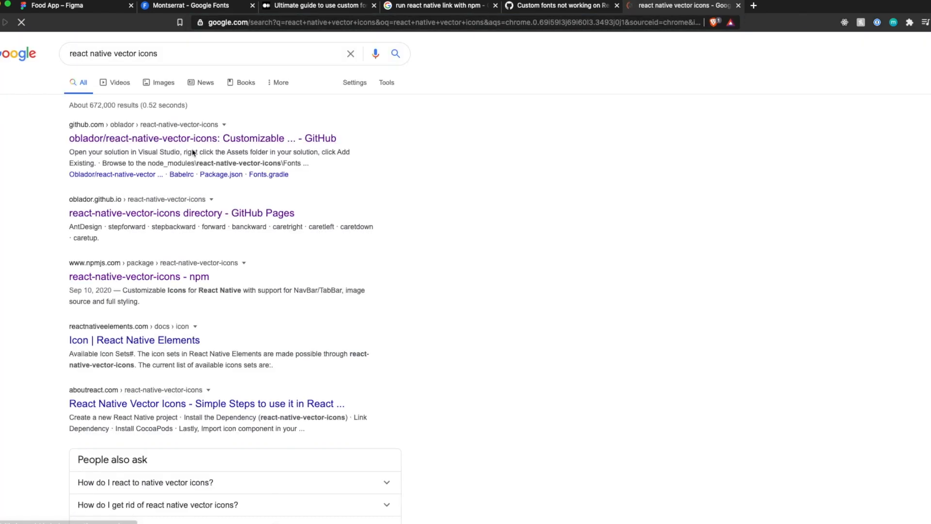
left_click(202, 138)
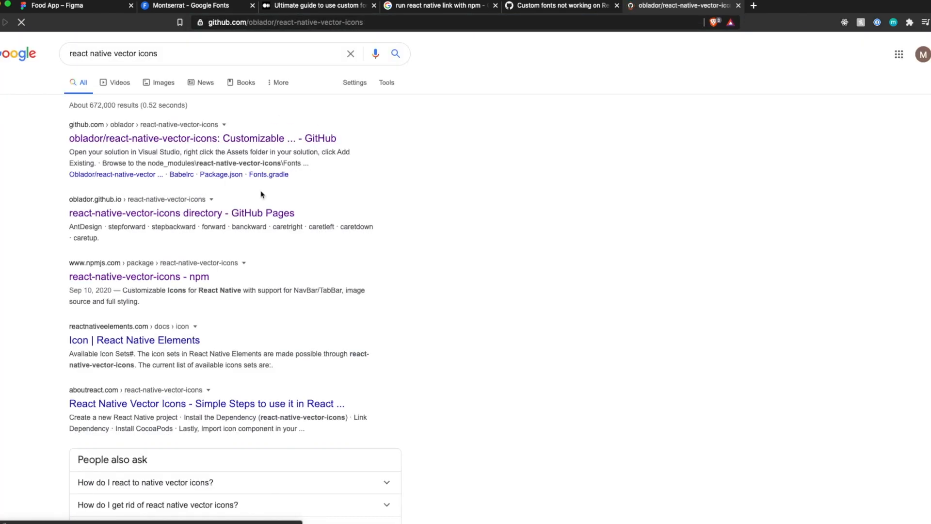
left_click(202, 137)
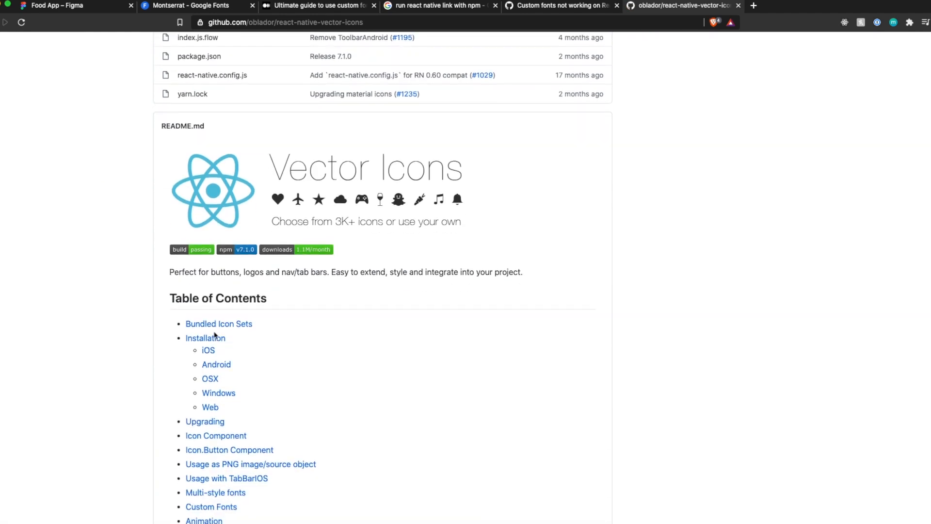
left_click(206, 338)
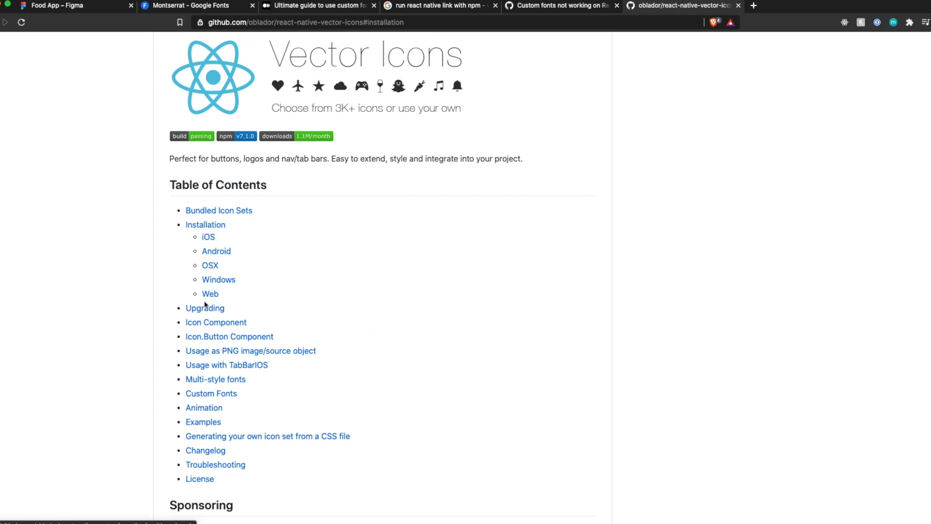
left_click(203, 421)
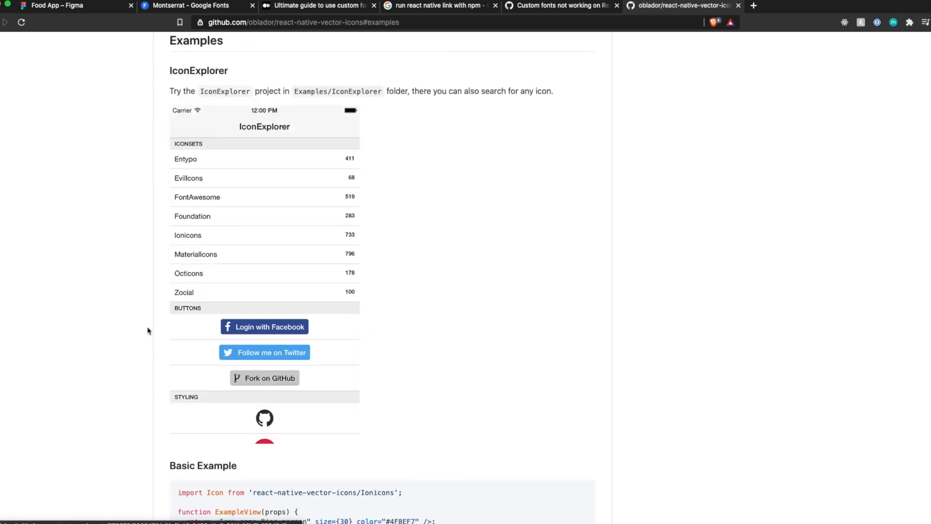
scroll("down", 3)
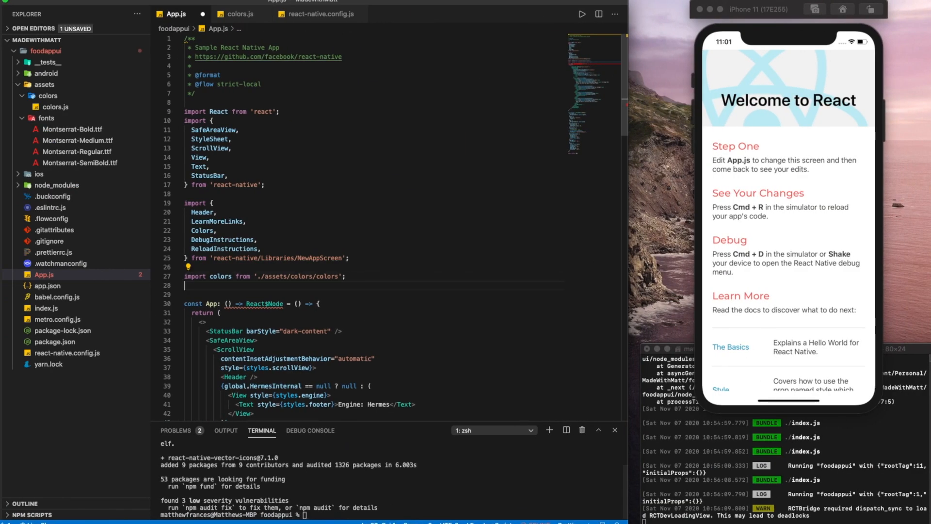
Import Icon from 'react-native-vector-icons/Ionicons' and render an ios-person icon, size 30, color #4F8EF7.
type("import Icon from 'react-native-vector-icons/Ionicons';")
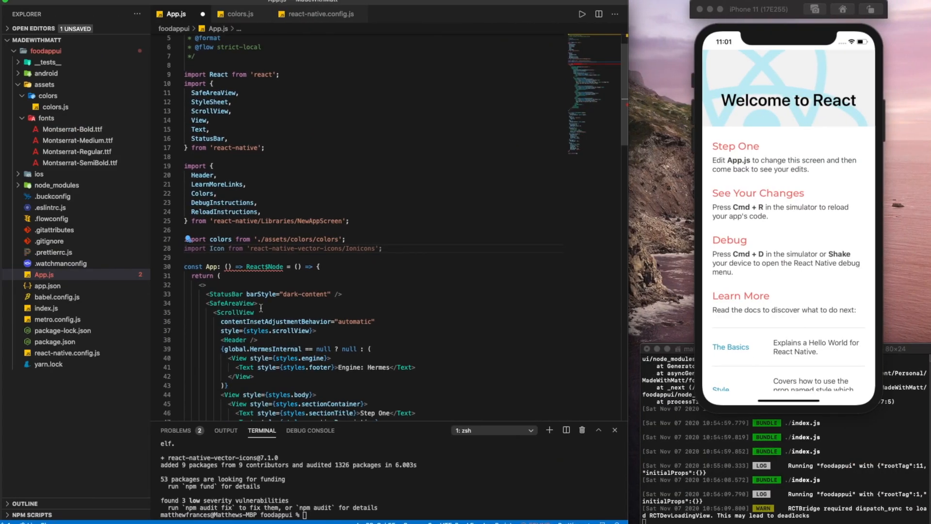
scroll("down", 3)
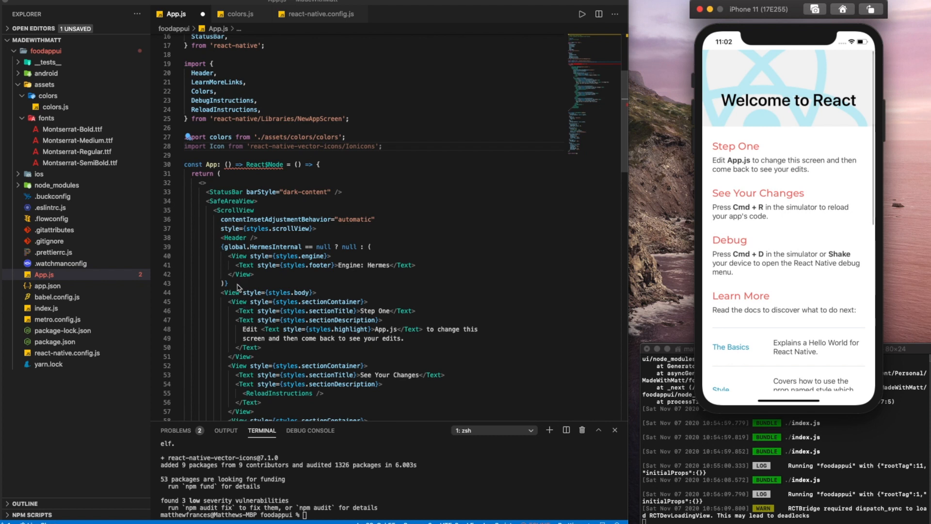
type("<Icon name=\"ios-person\" size={30} color=\"#4F8EF7\" />")
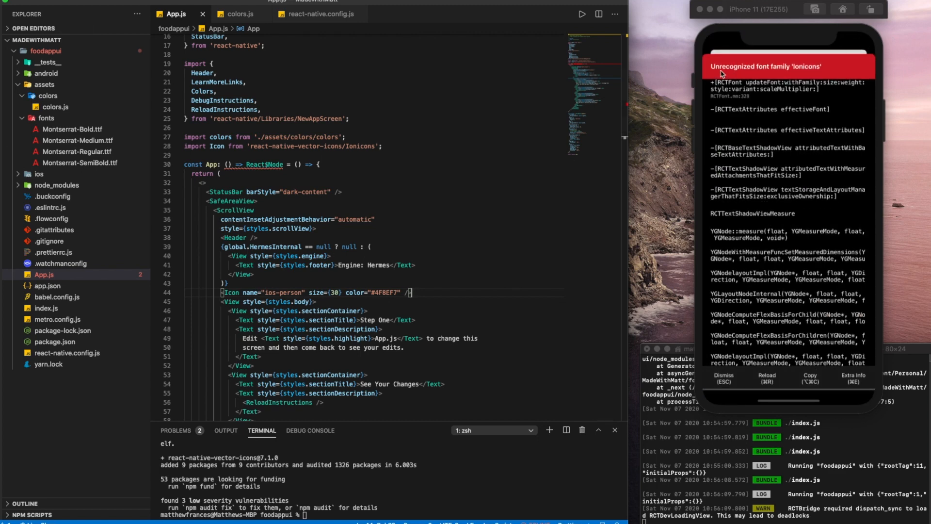
mouse_move(722, 75)
type("Icon")
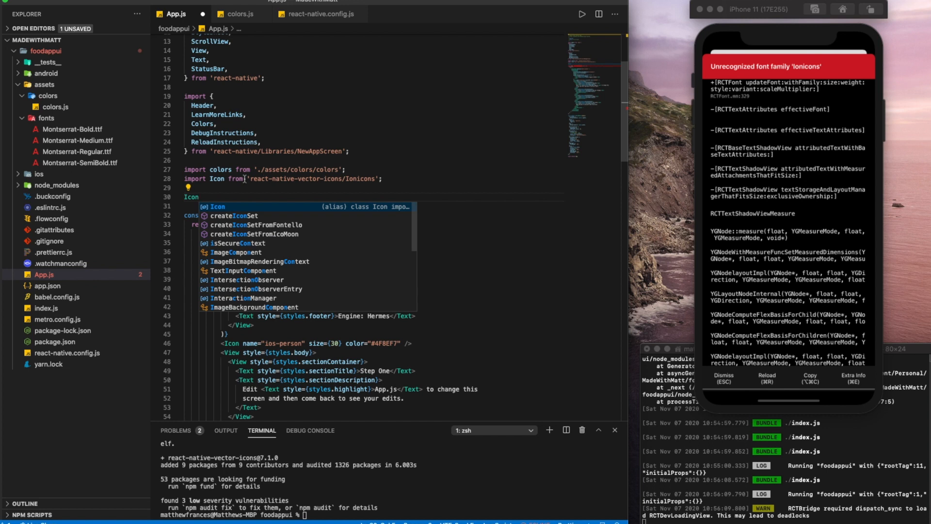
Add Icon.loadFont(); after the App.js imports to load the Ionicons font.
type(".")
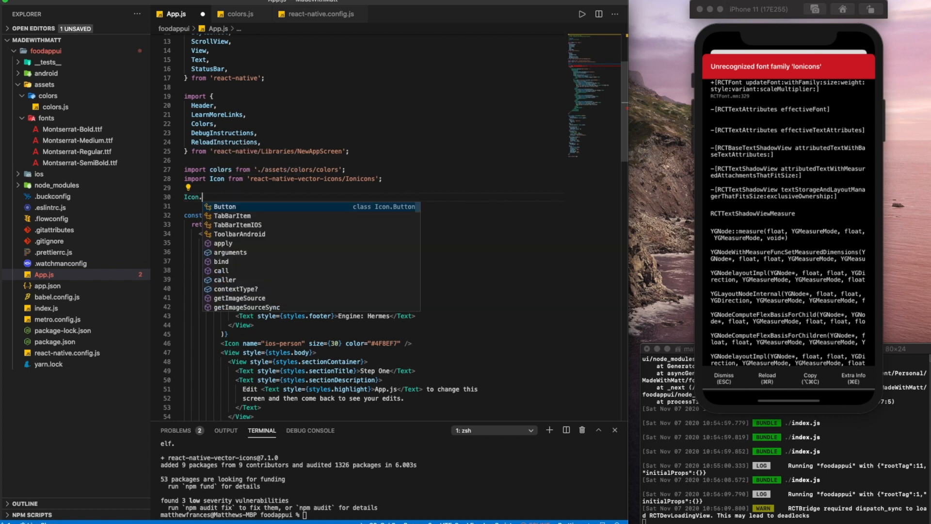
type("loadFont")
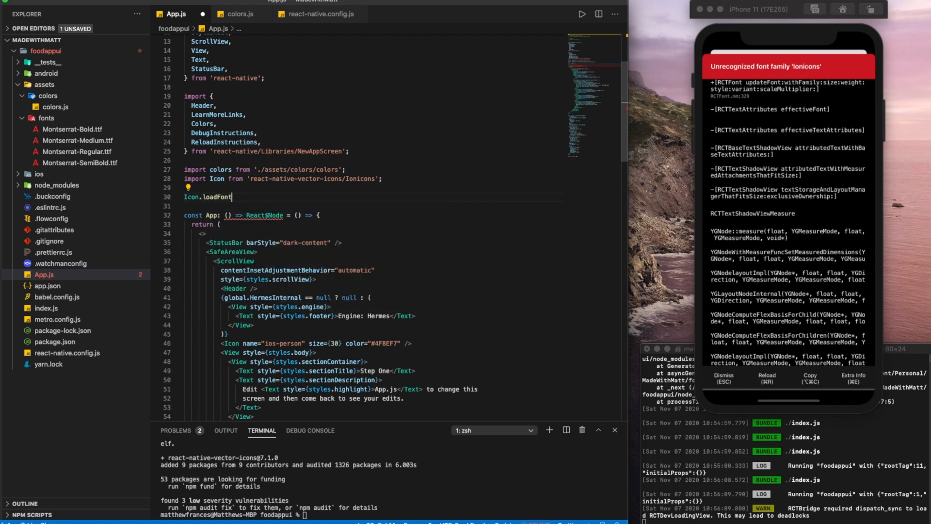
type("();")
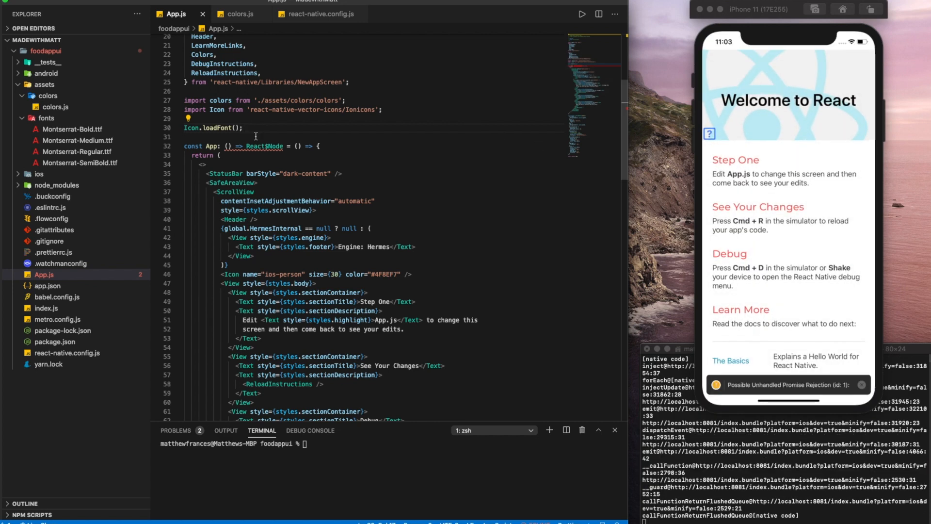
Install the RNVectorIcons pod, rebuild with react-native run-ios, and confirm the ios-person icon appears.
triple_click(211, 128)
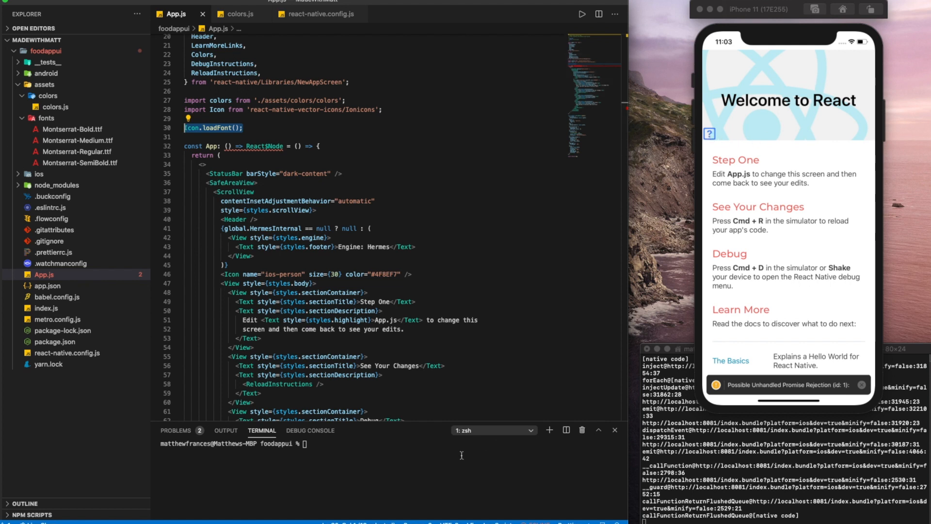
mouse_move(450, 457)
type("cd ios")
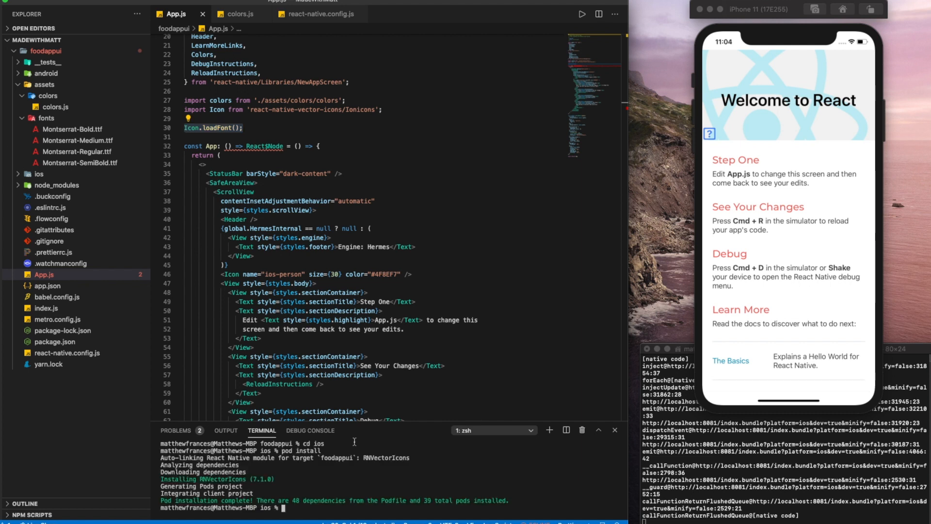
double_click(223, 478)
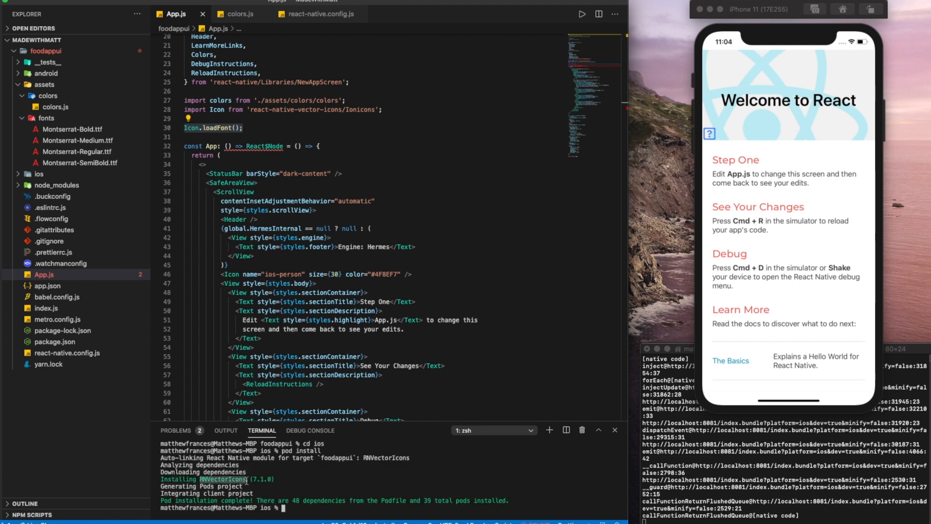
type("cd ..")
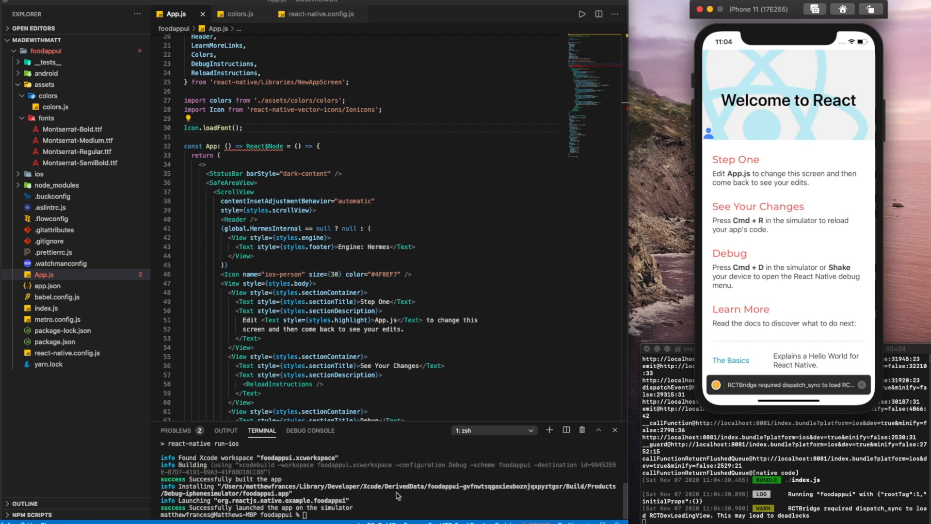
mouse_move(709, 146)
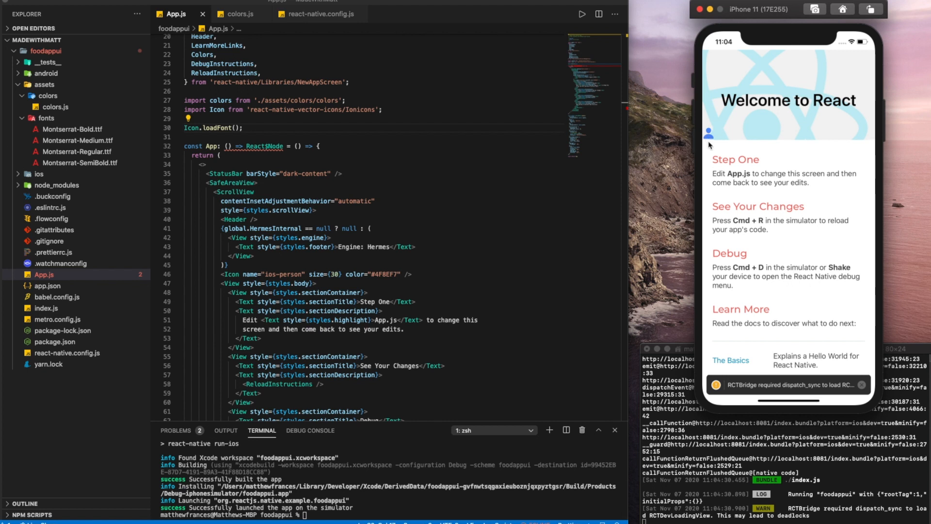
mouse_move(709, 137)
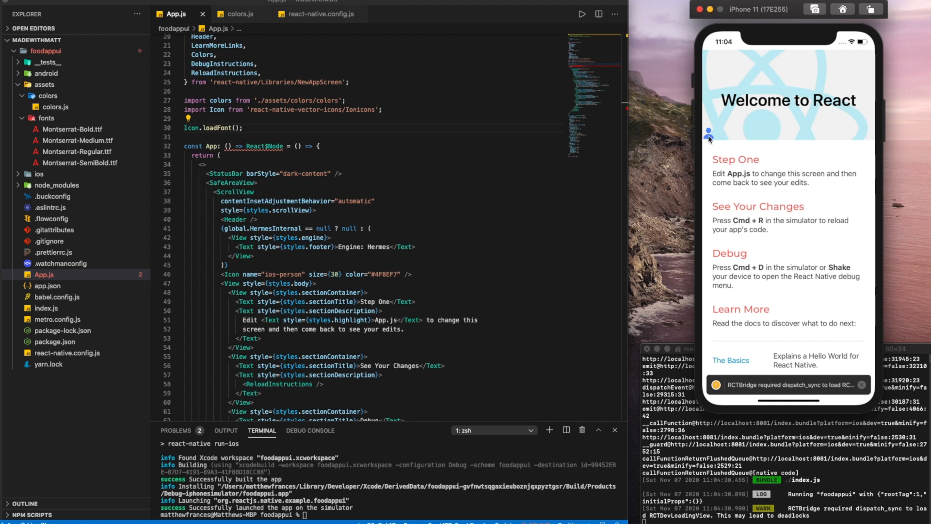
mouse_move(282, 196)
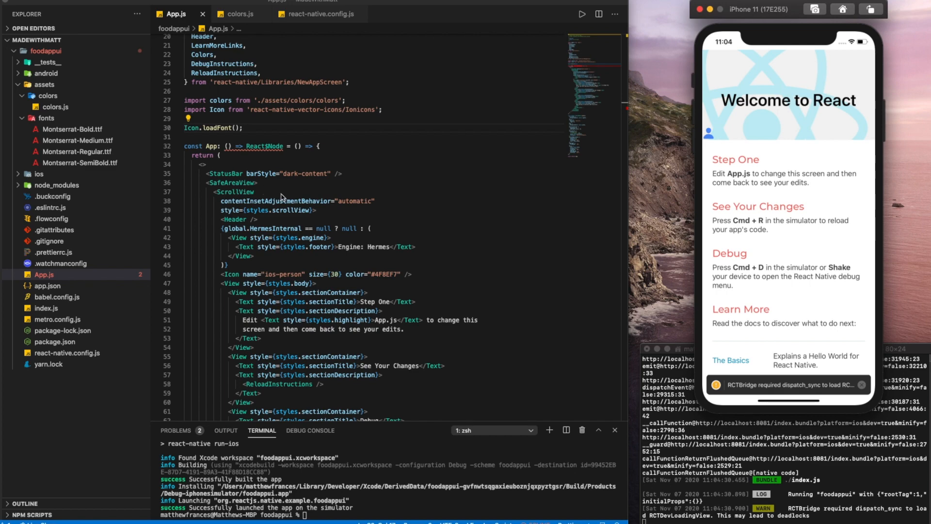
mouse_move(442, 205)
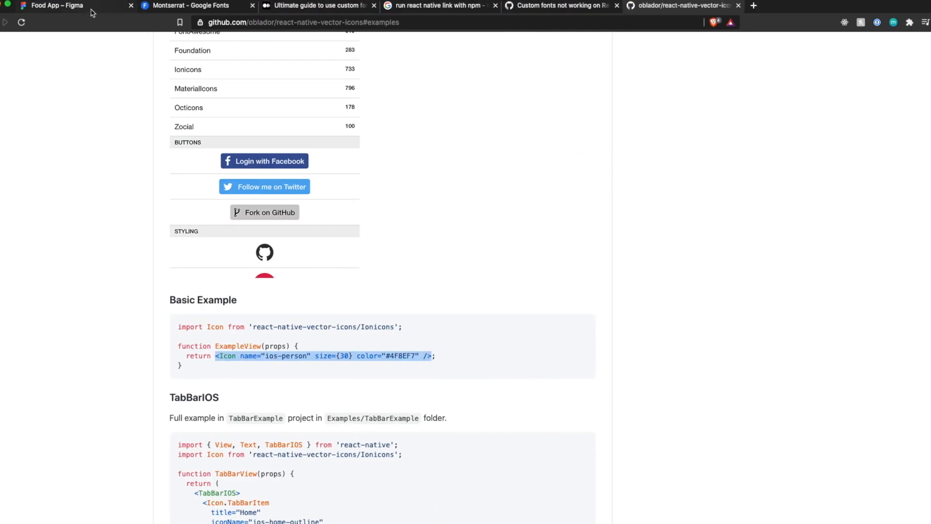
left_click(53, 5)
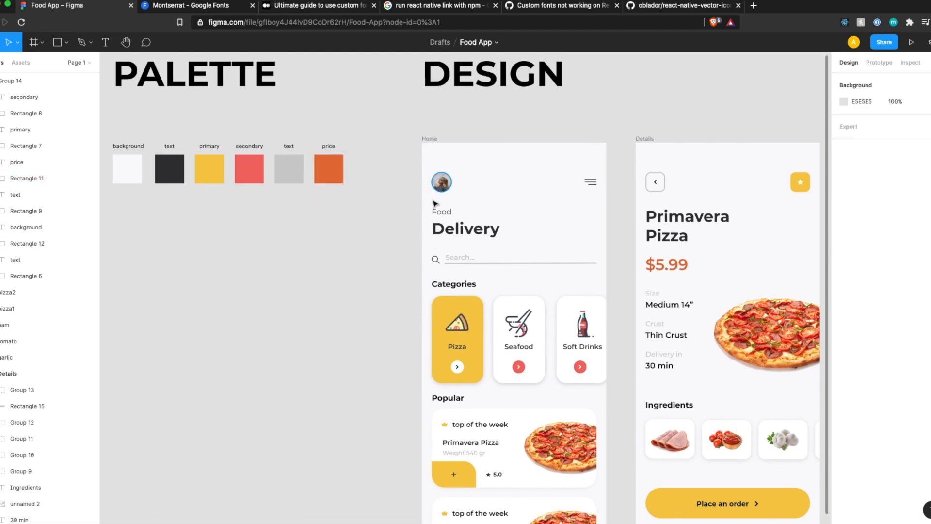